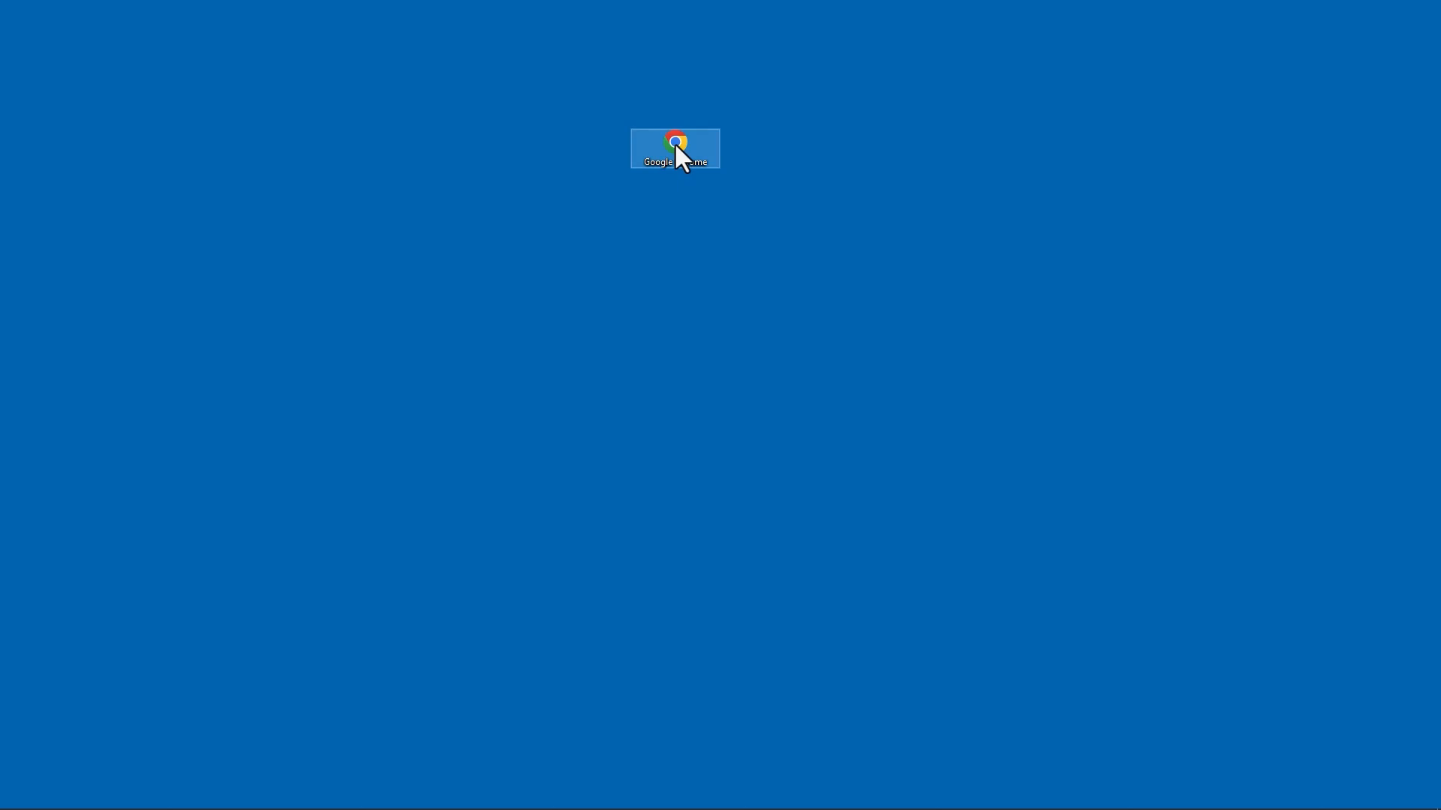
Launch Google Chrome from the desktop to reach the Quality Inspection page at 192.168.0.1.
double_click(674, 148)
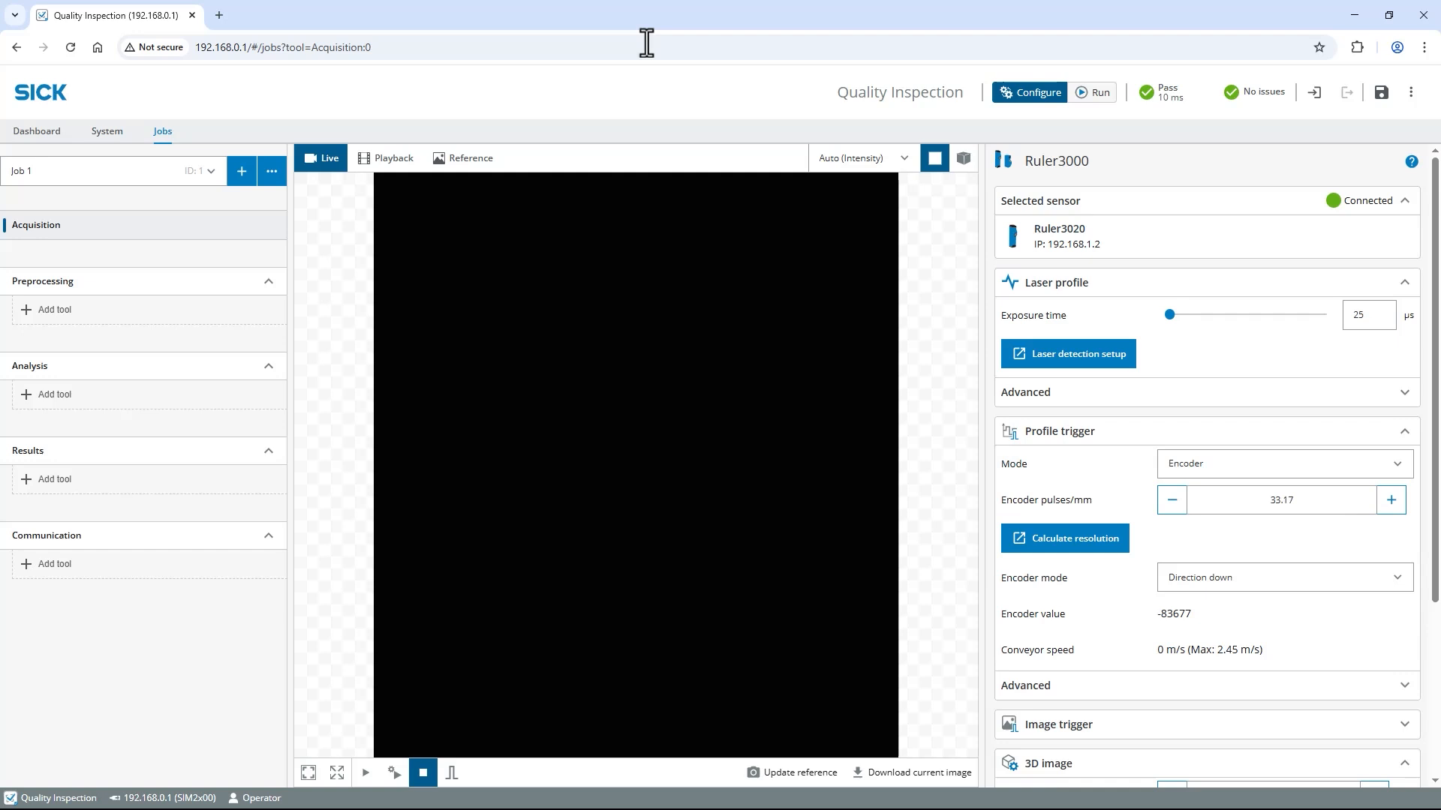
Capture a reference image of the package top with its cap and QR code.
left_click(393, 773)
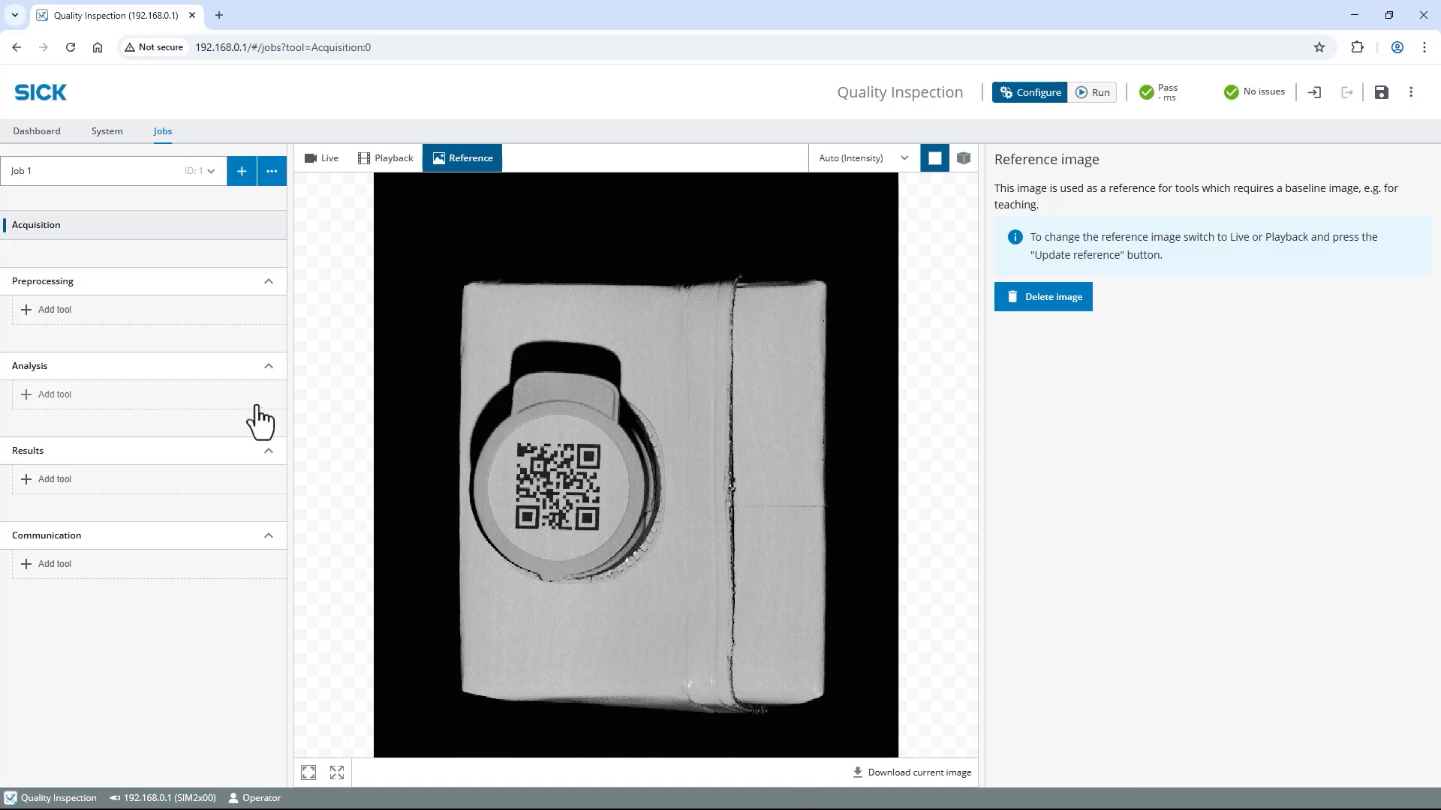
Add an Object Locator and stretch its region over the whole package.
left_click(48, 394)
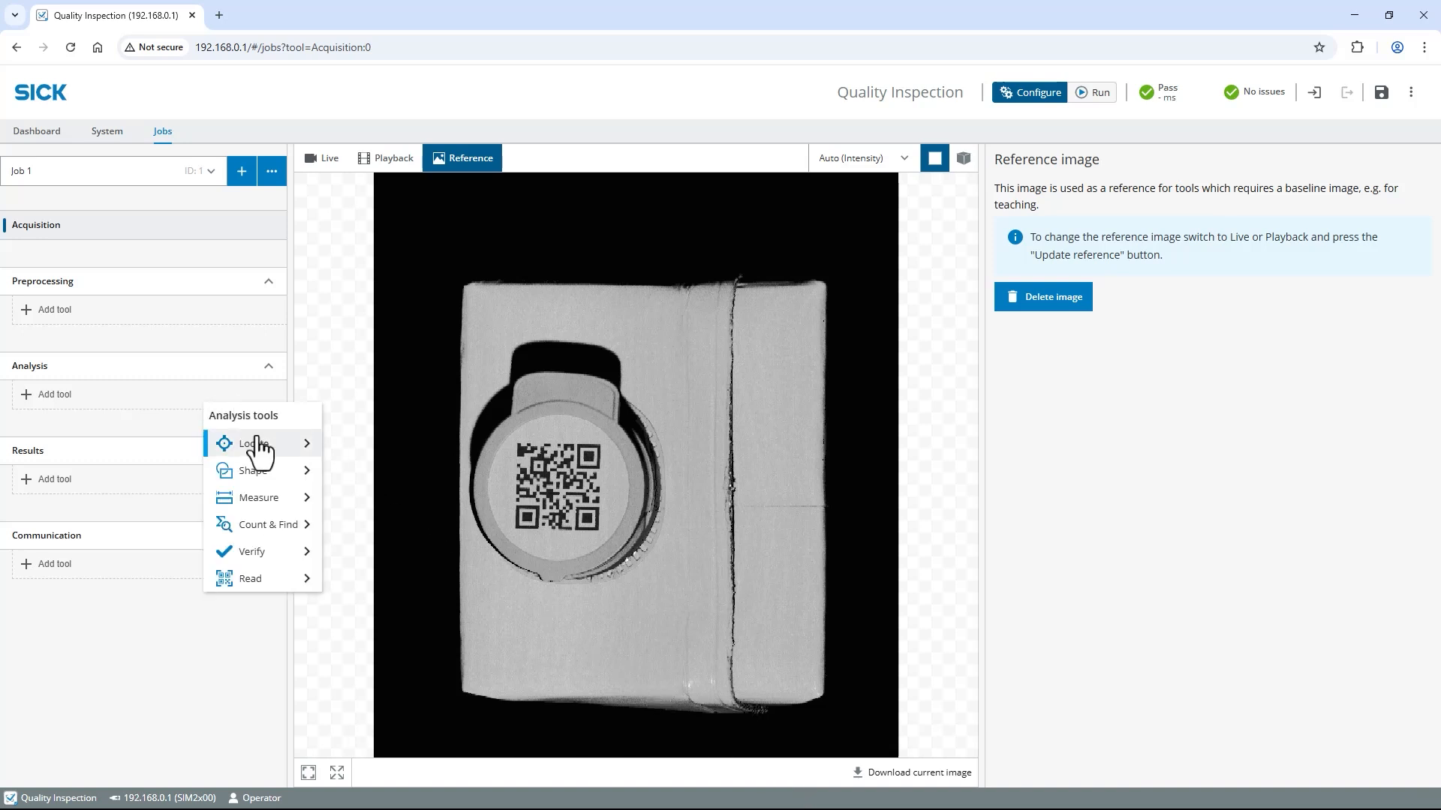
mouse_move(253, 444)
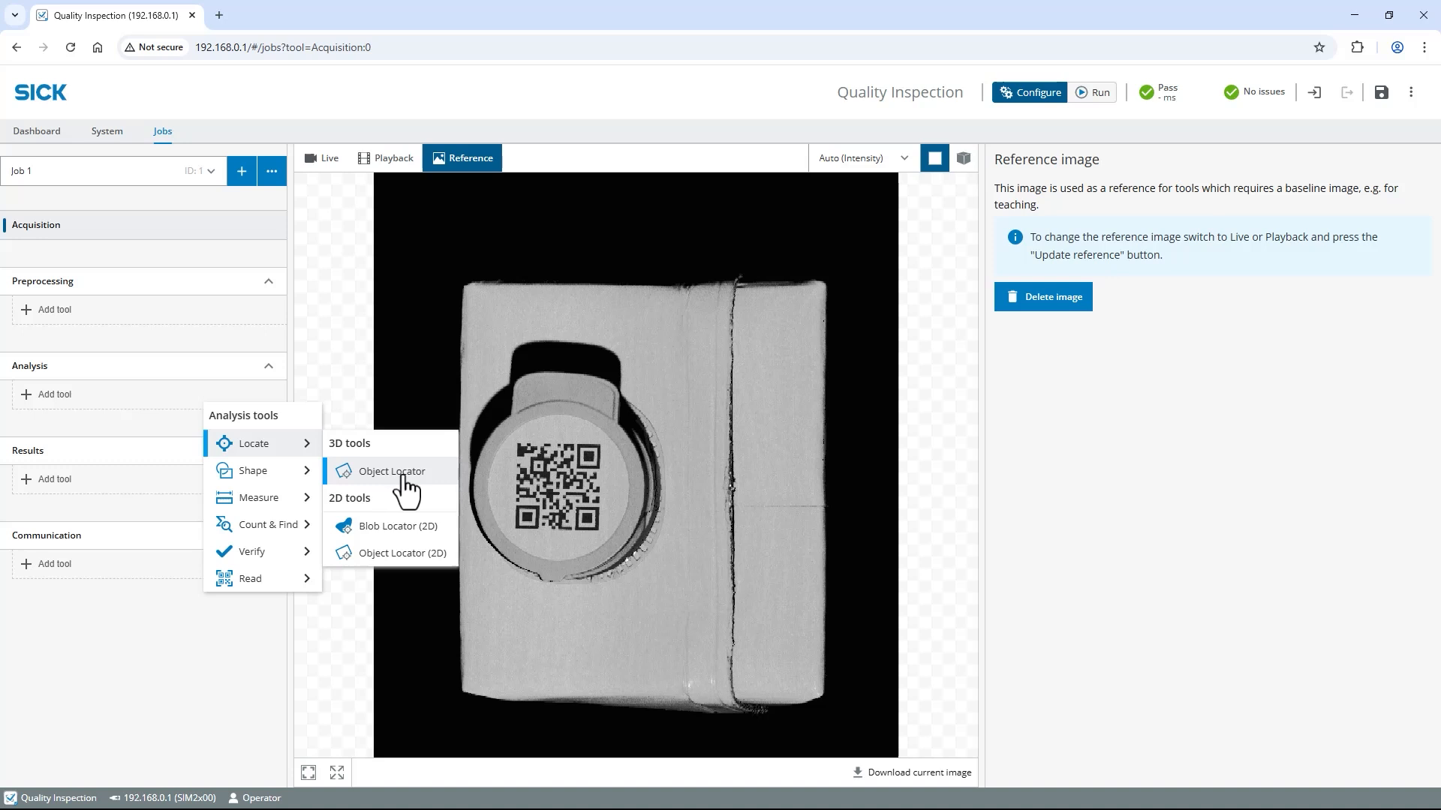
left_click(390, 470)
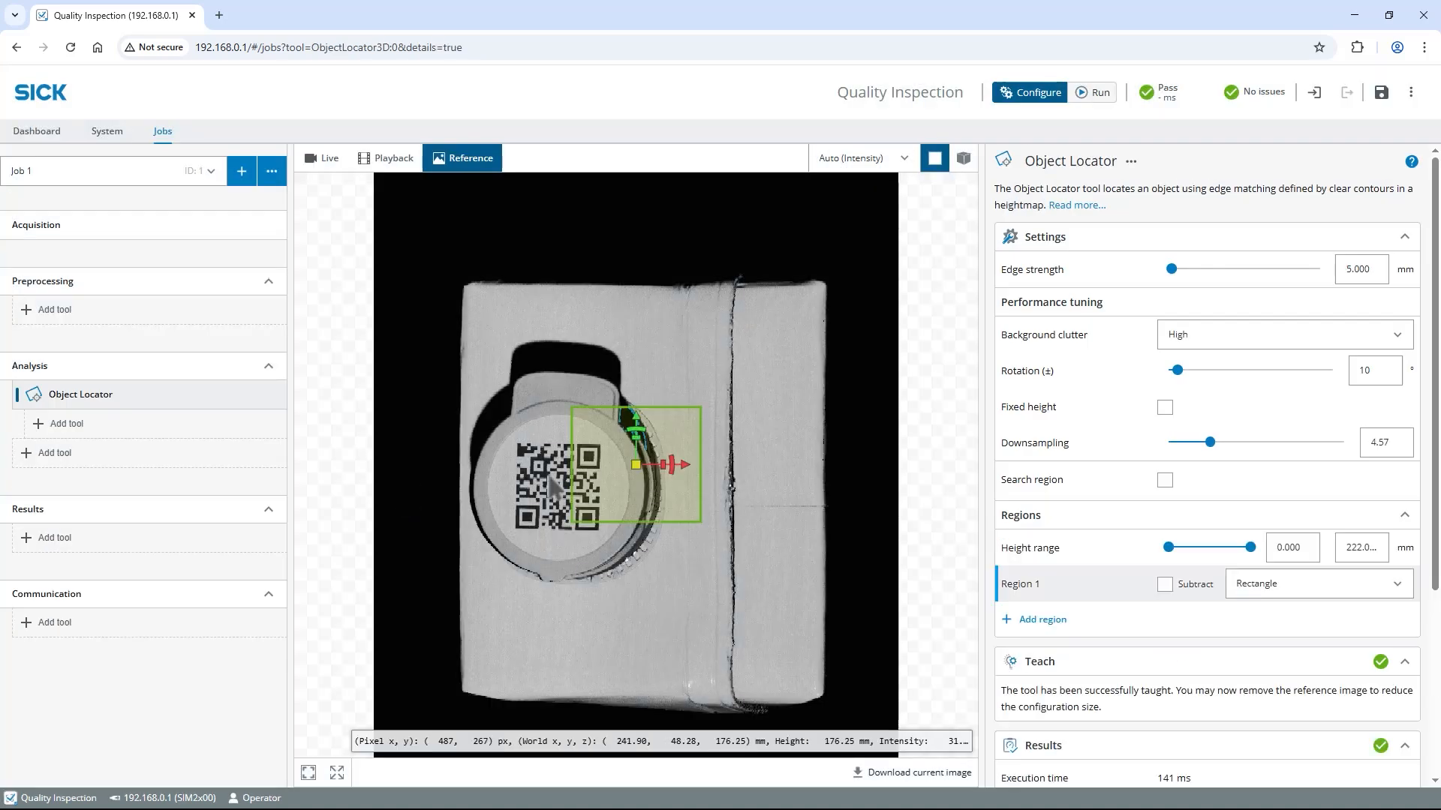
left_click_drag(632, 464, 512, 329)
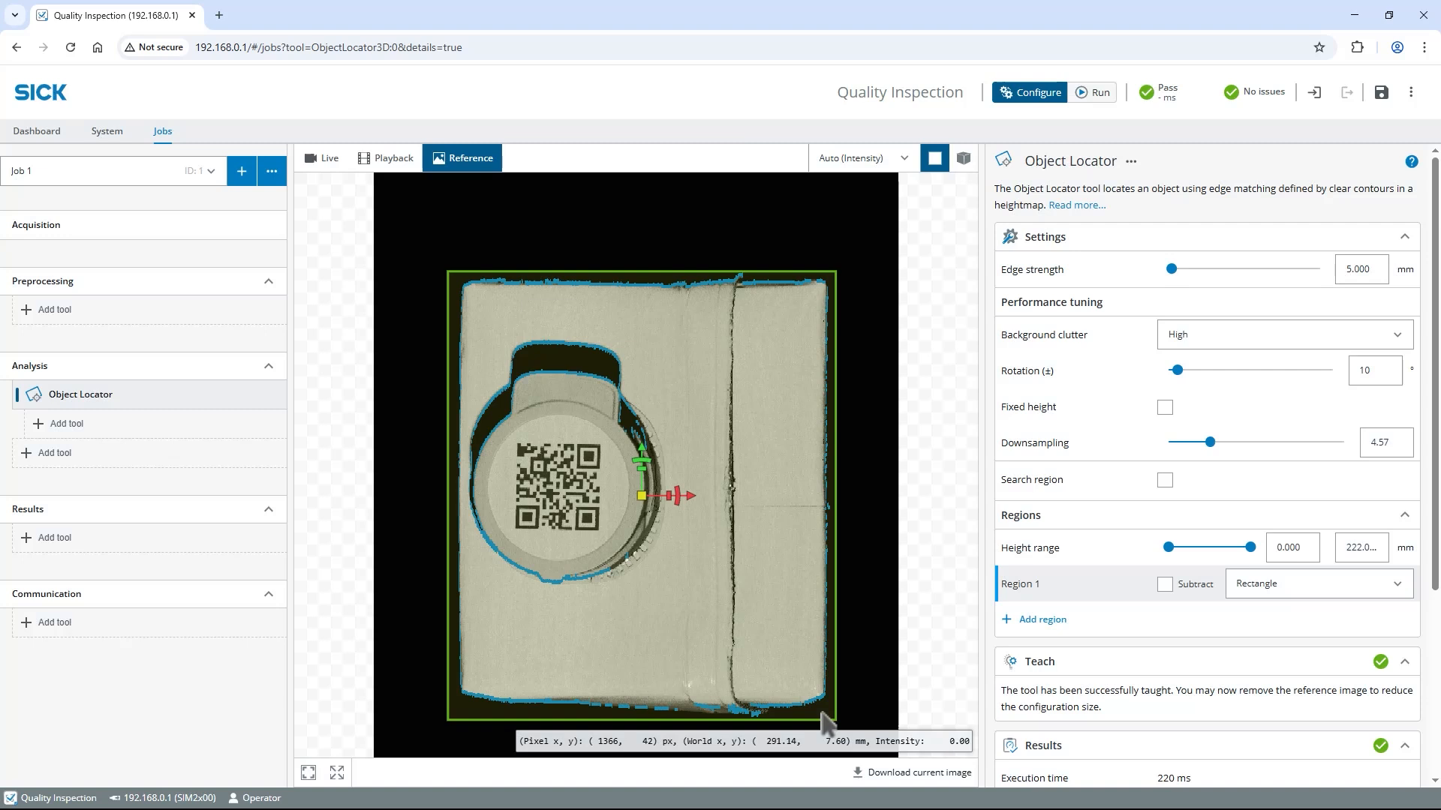
mouse_move(1037, 633)
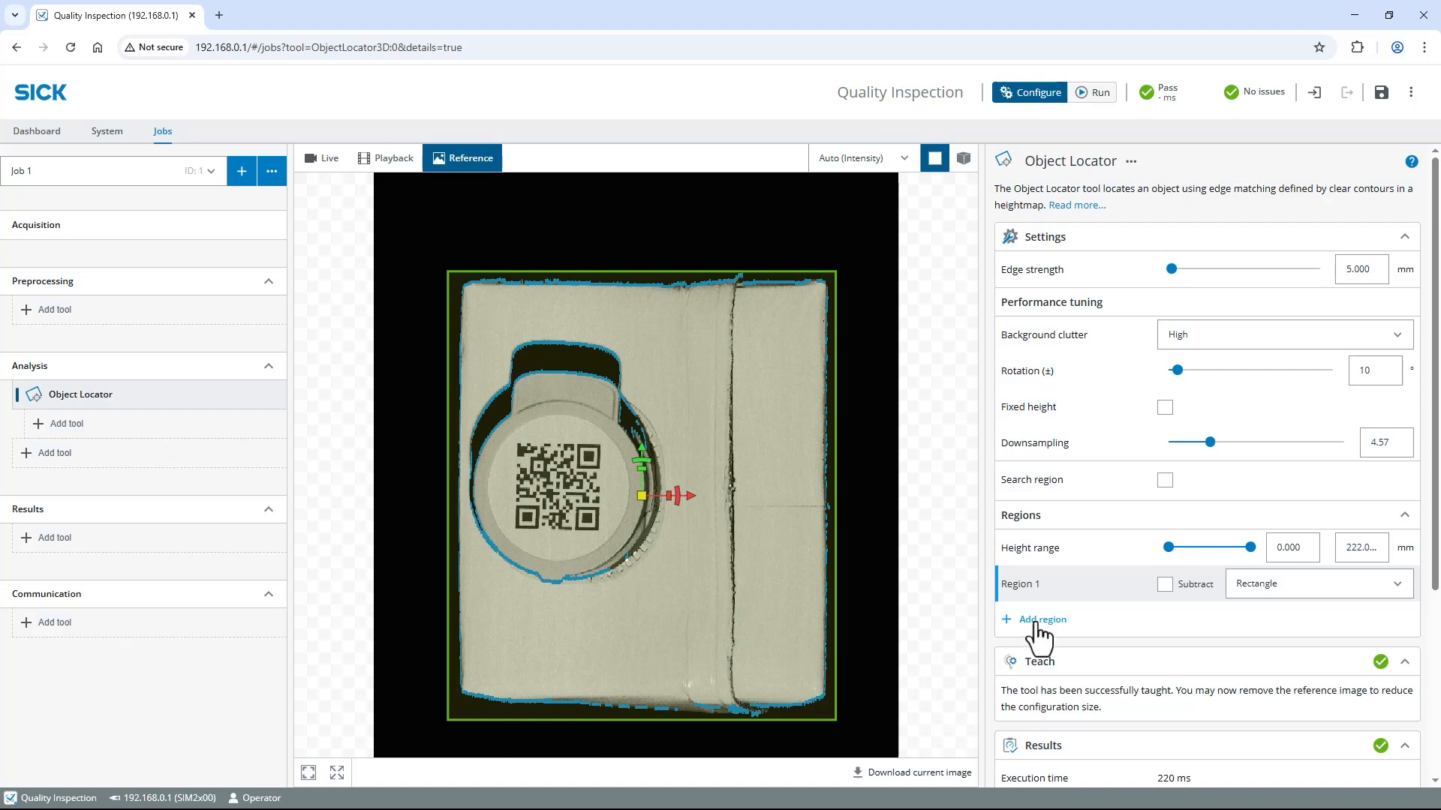
Add a second, subtracting region to the locator and shape it on the package.
left_click(1034, 620)
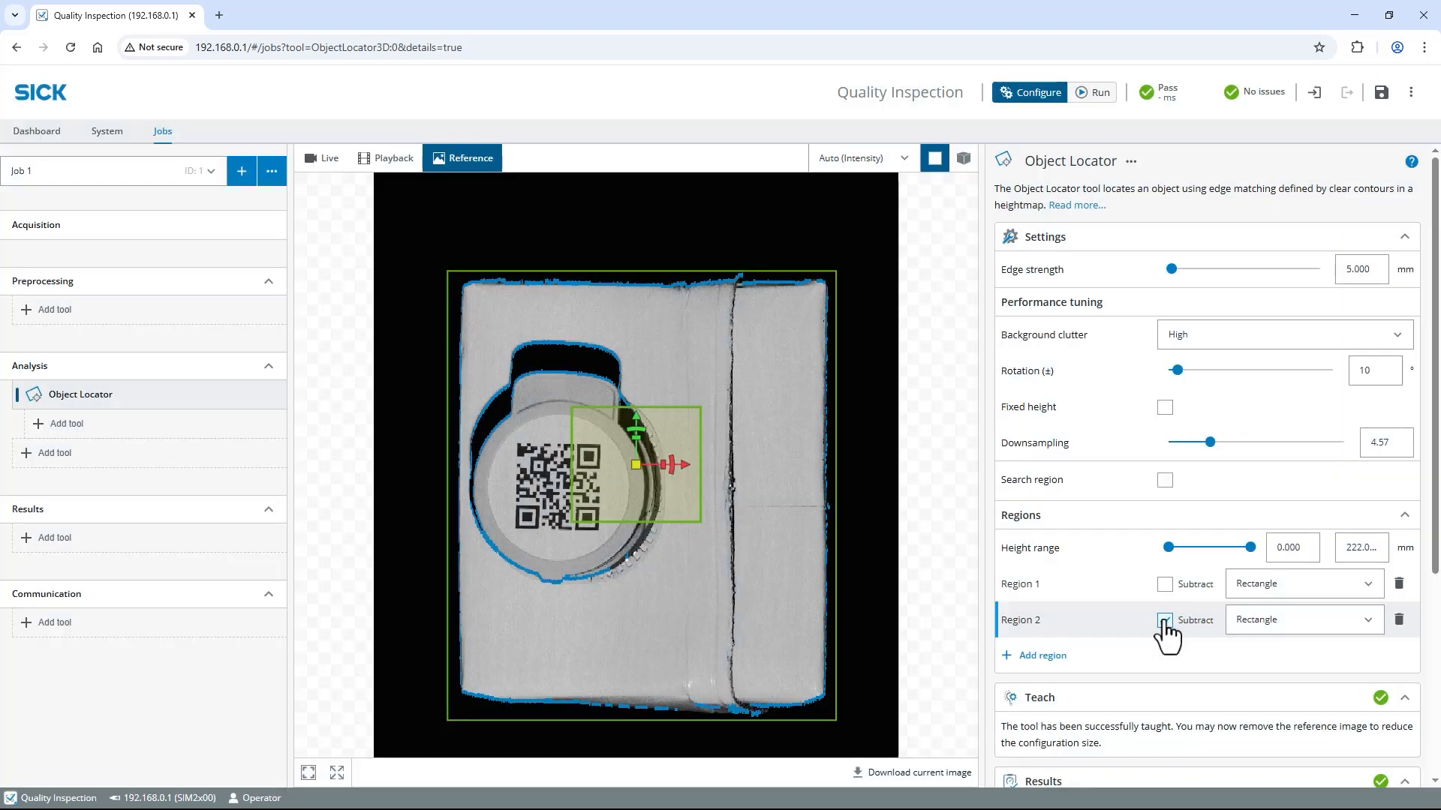
left_click(1165, 620)
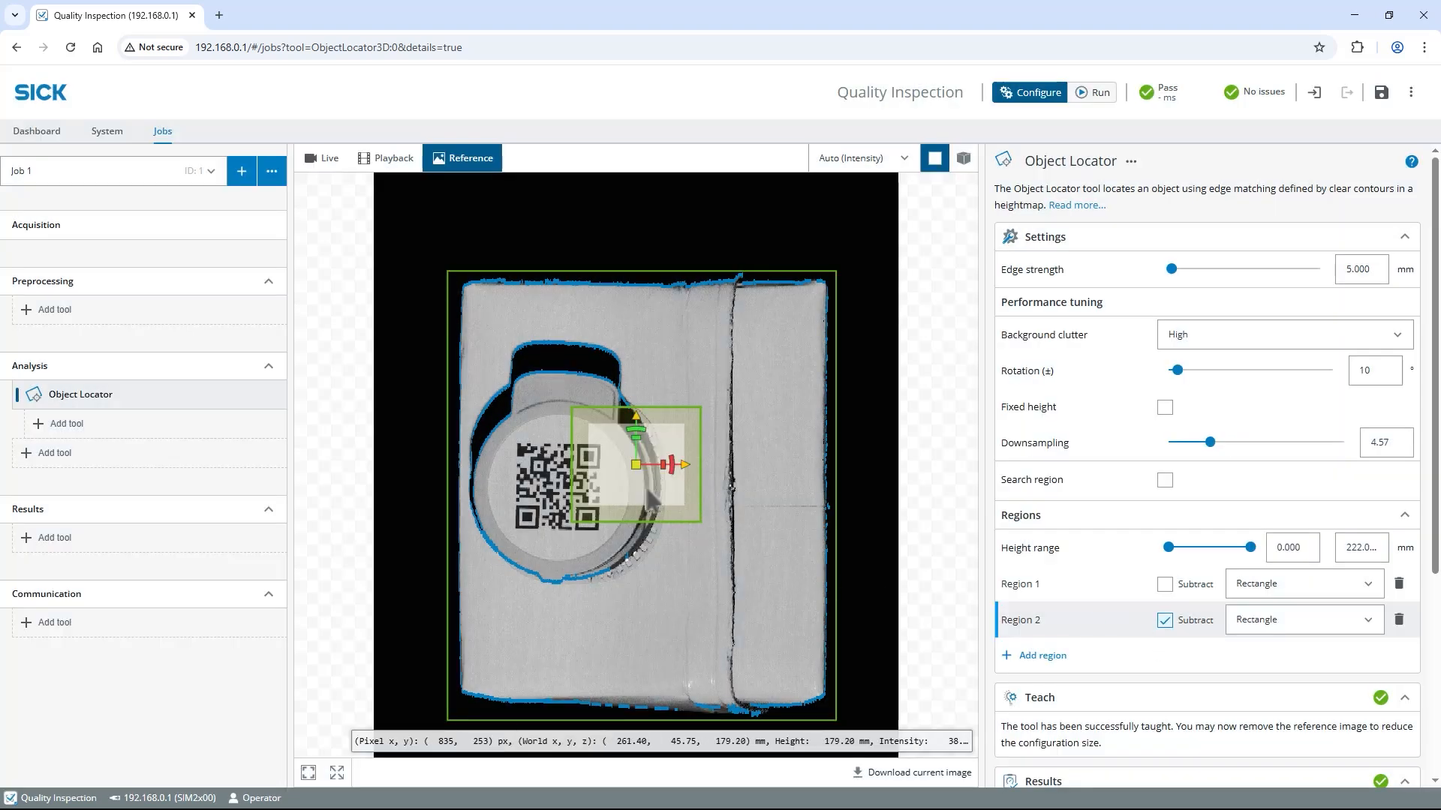
left_click_drag(633, 464, 533, 354)
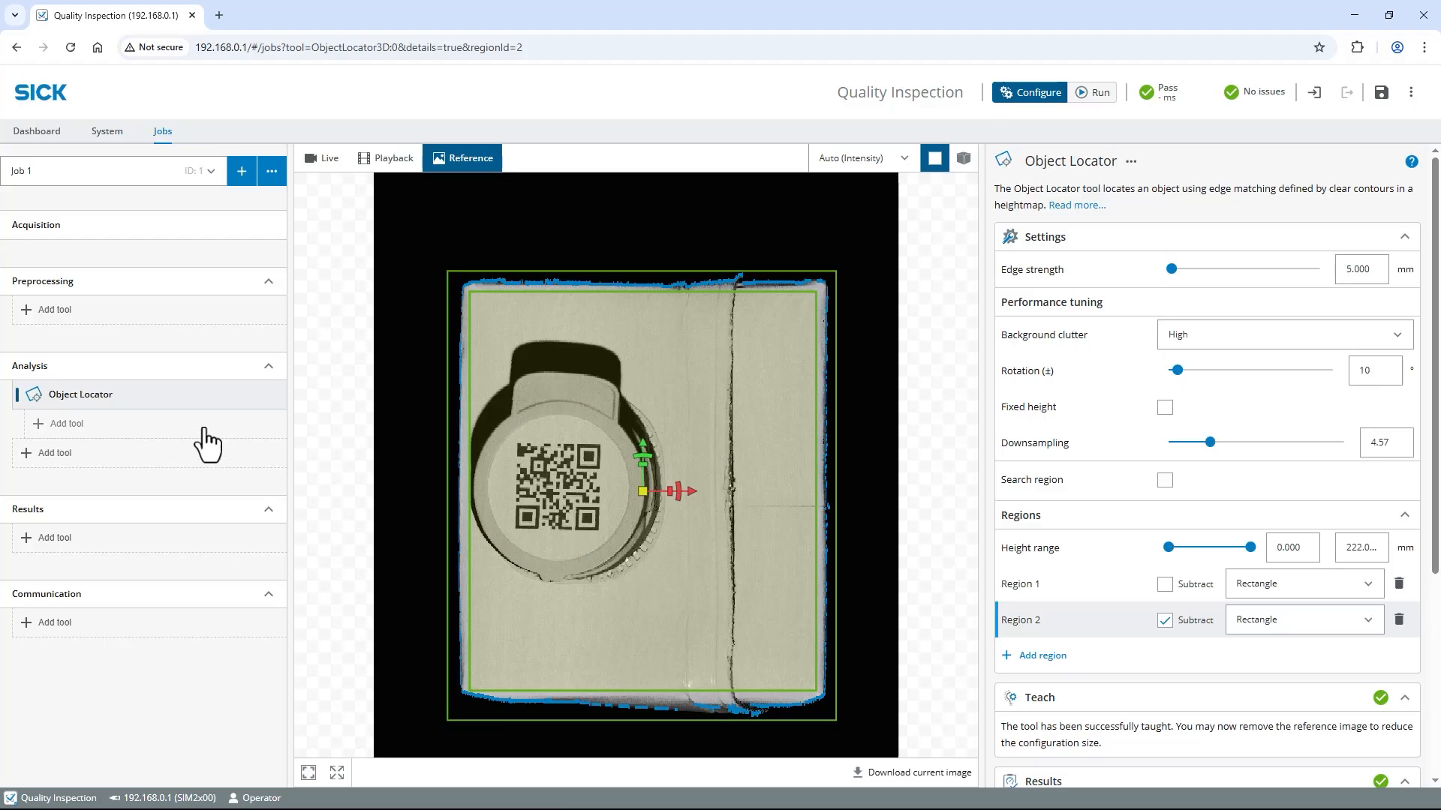
Add a Plane Fitter with its region over the package's left face beside the cap.
left_click(60, 423)
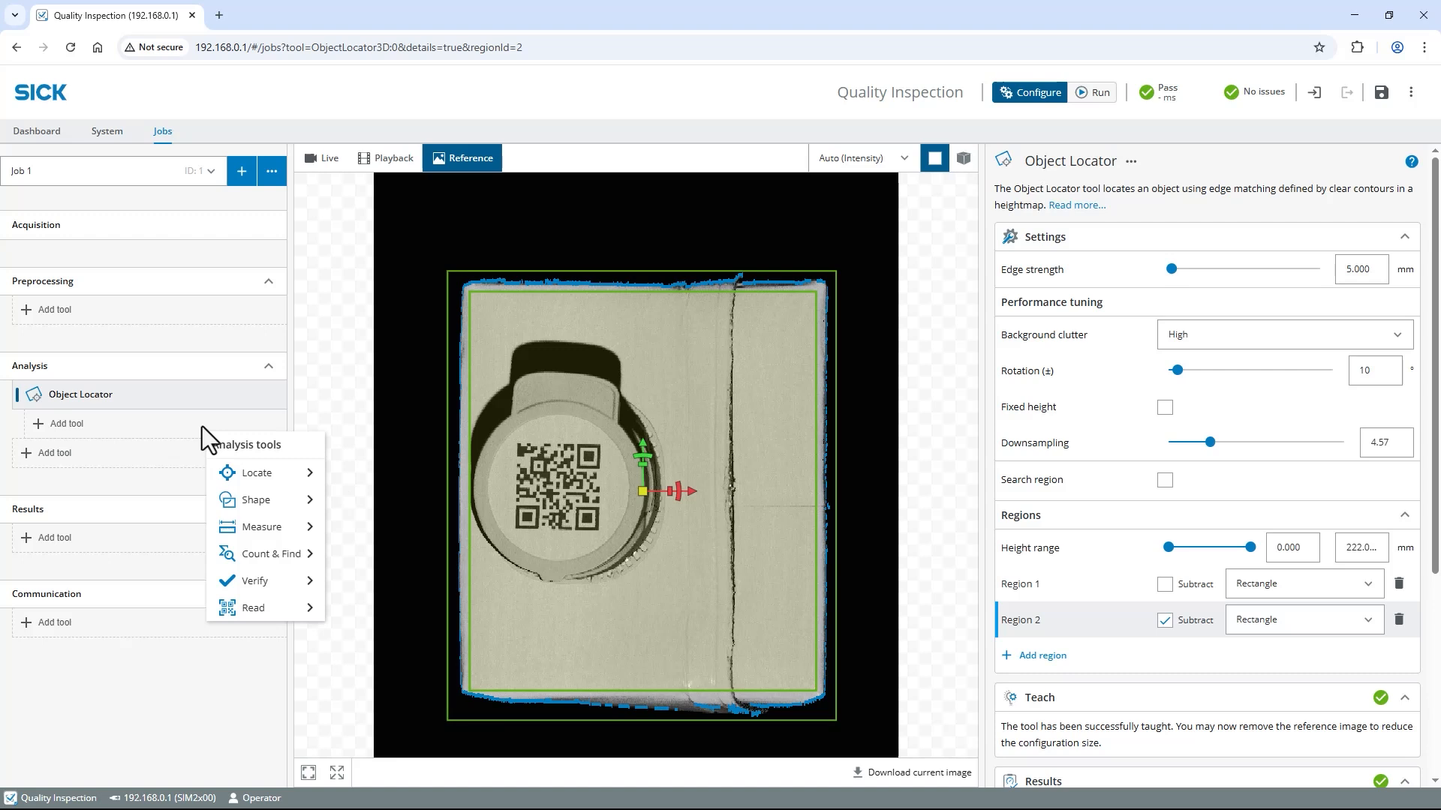
mouse_move(267, 500)
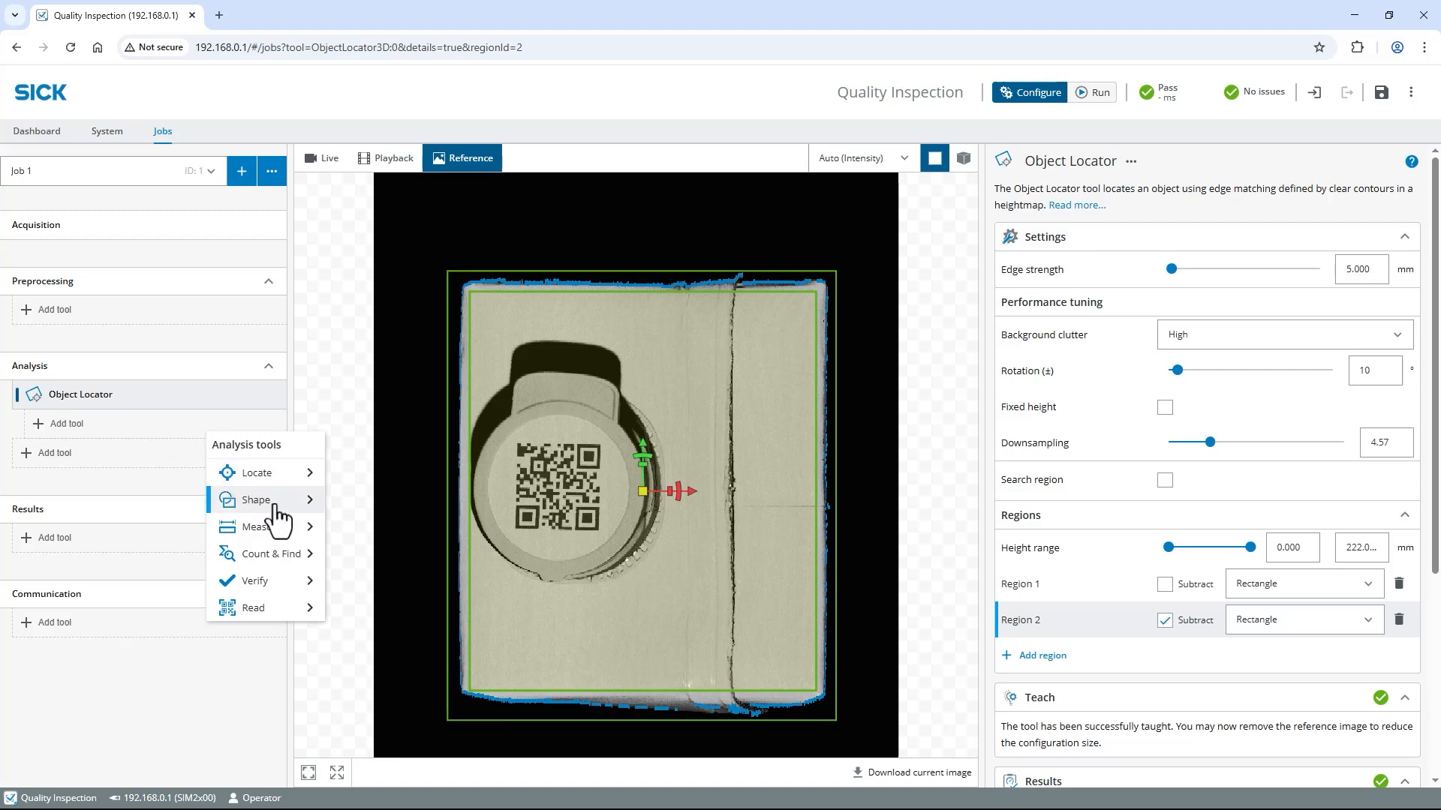
mouse_move(257, 498)
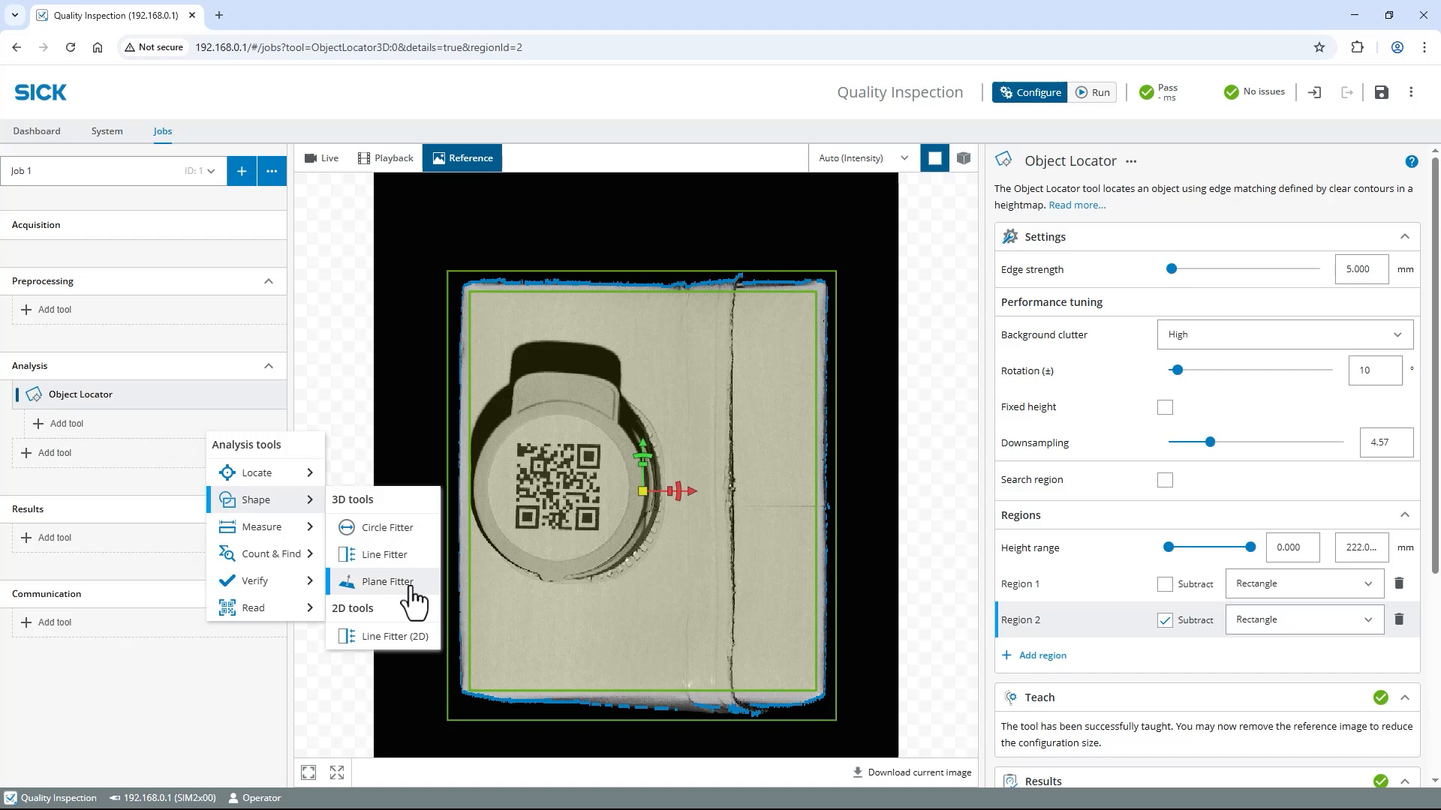
left_click(390, 581)
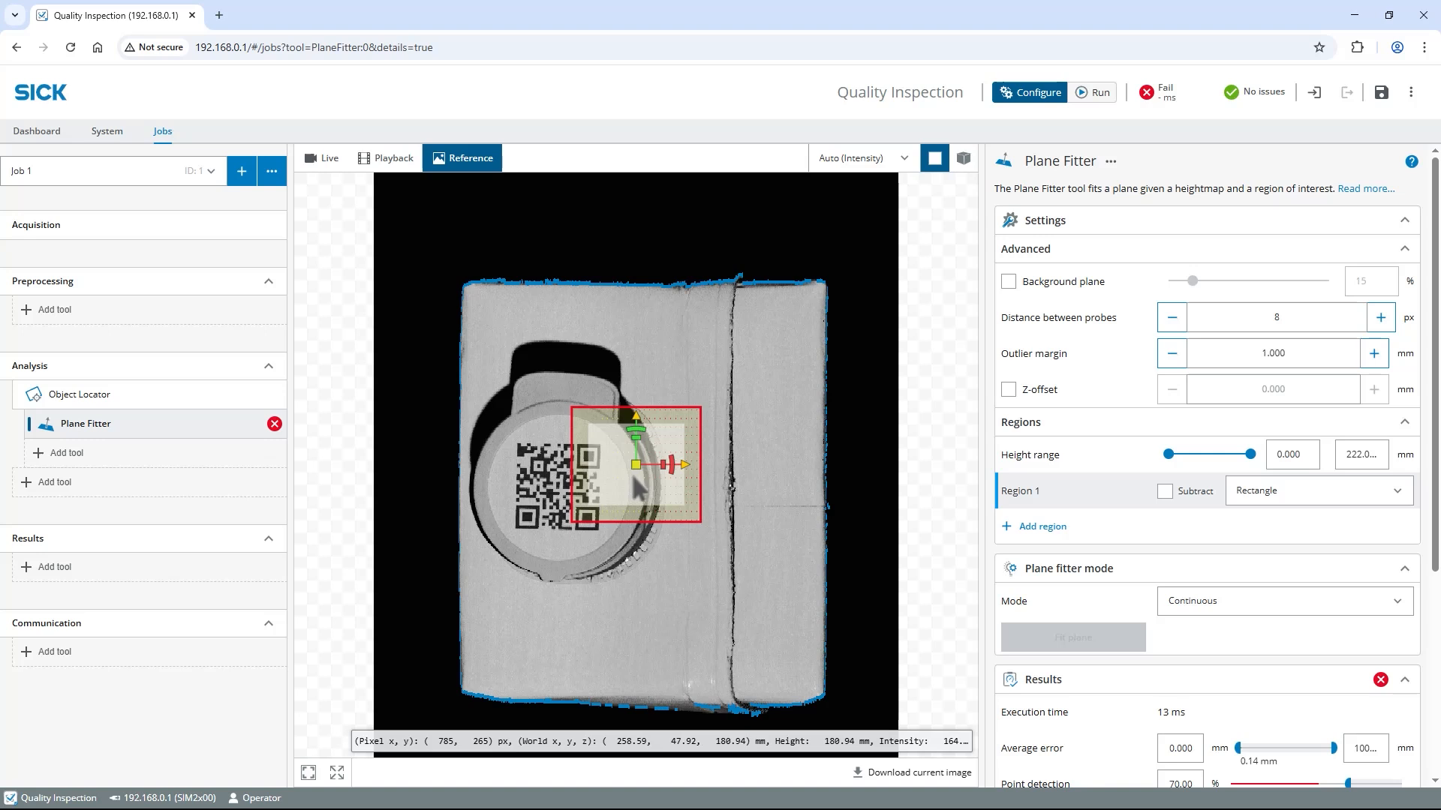
left_click_drag(633, 464, 546, 363)
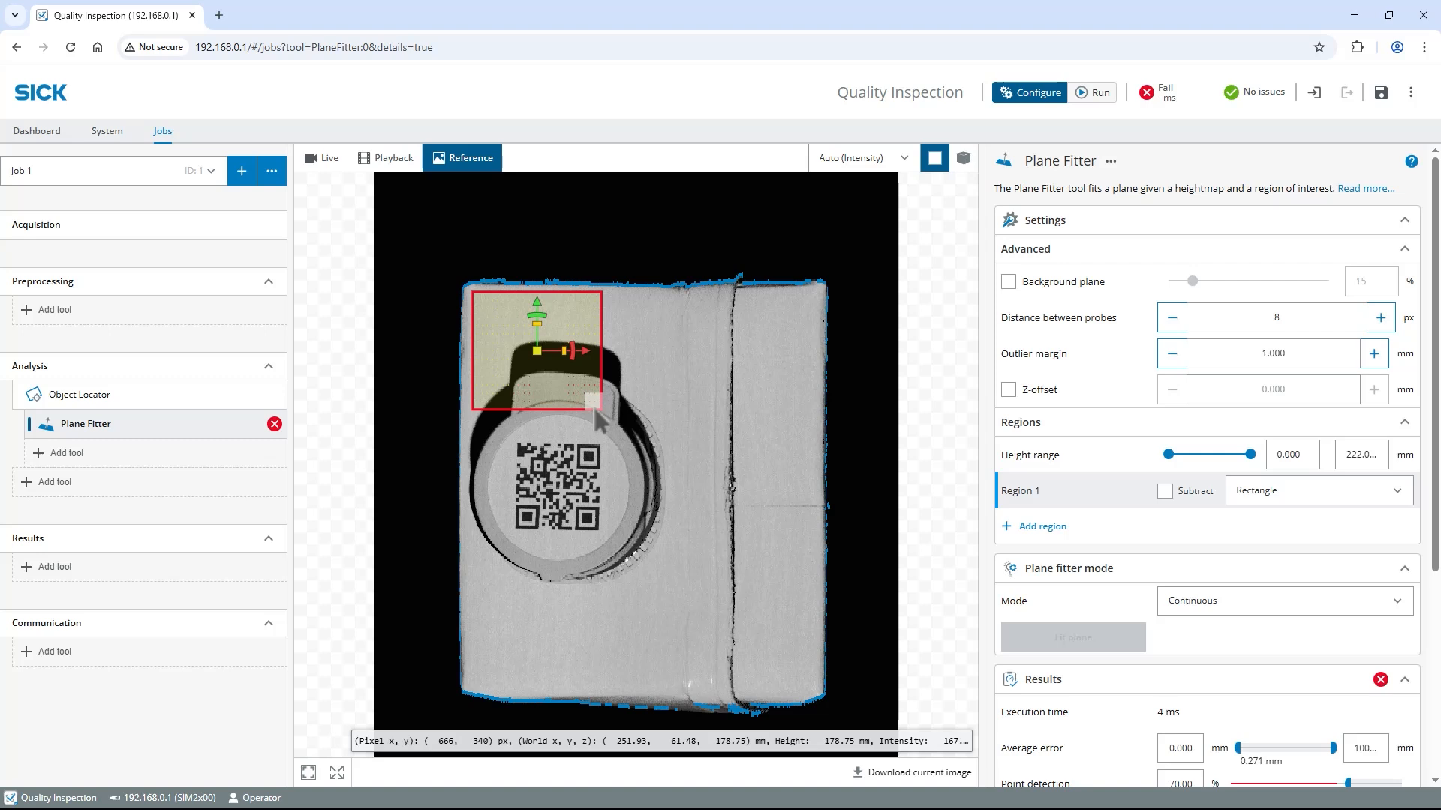
left_click_drag(596, 406, 665, 685)
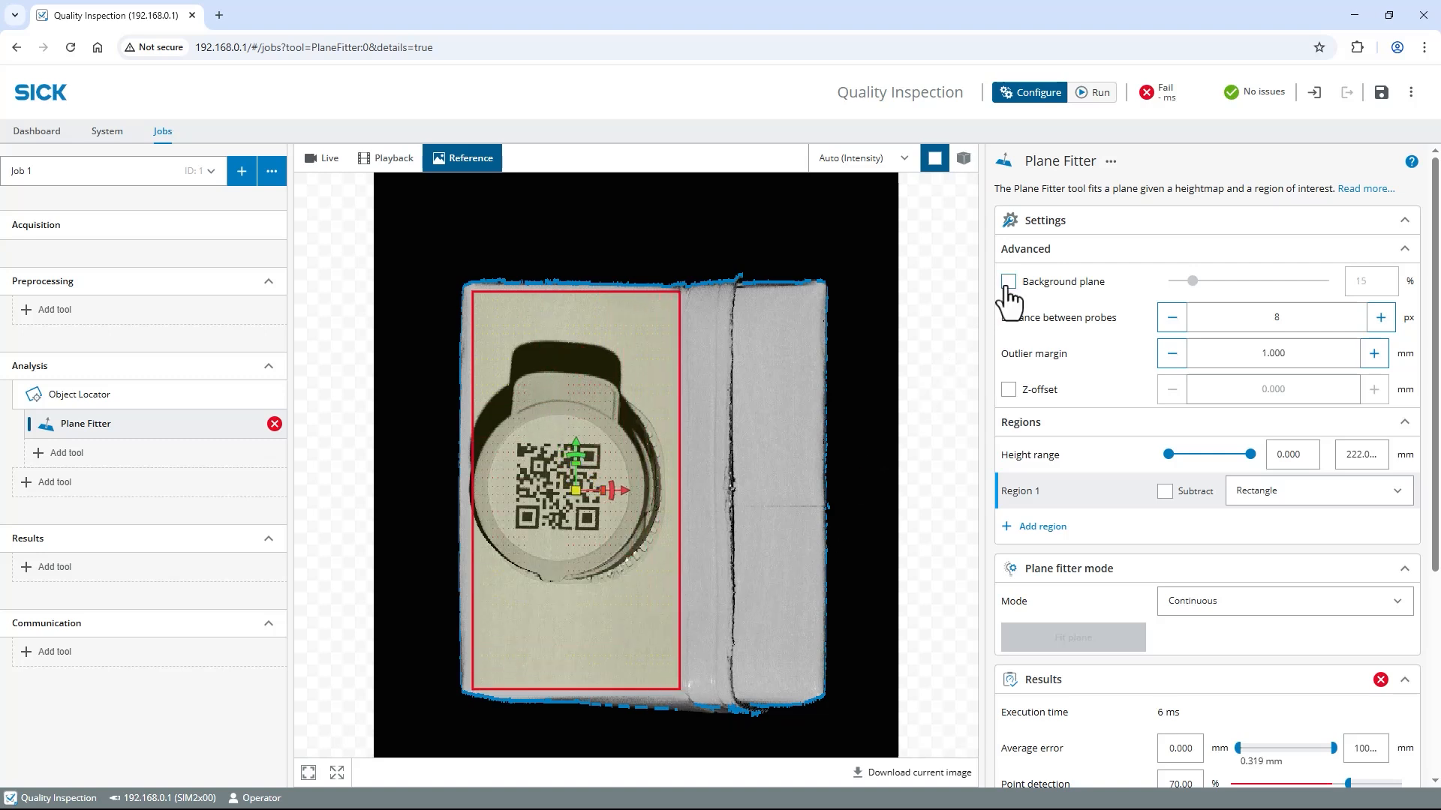
Enable background plane fitting and show a lit 3D Hybrid view.
left_click(1008, 280)
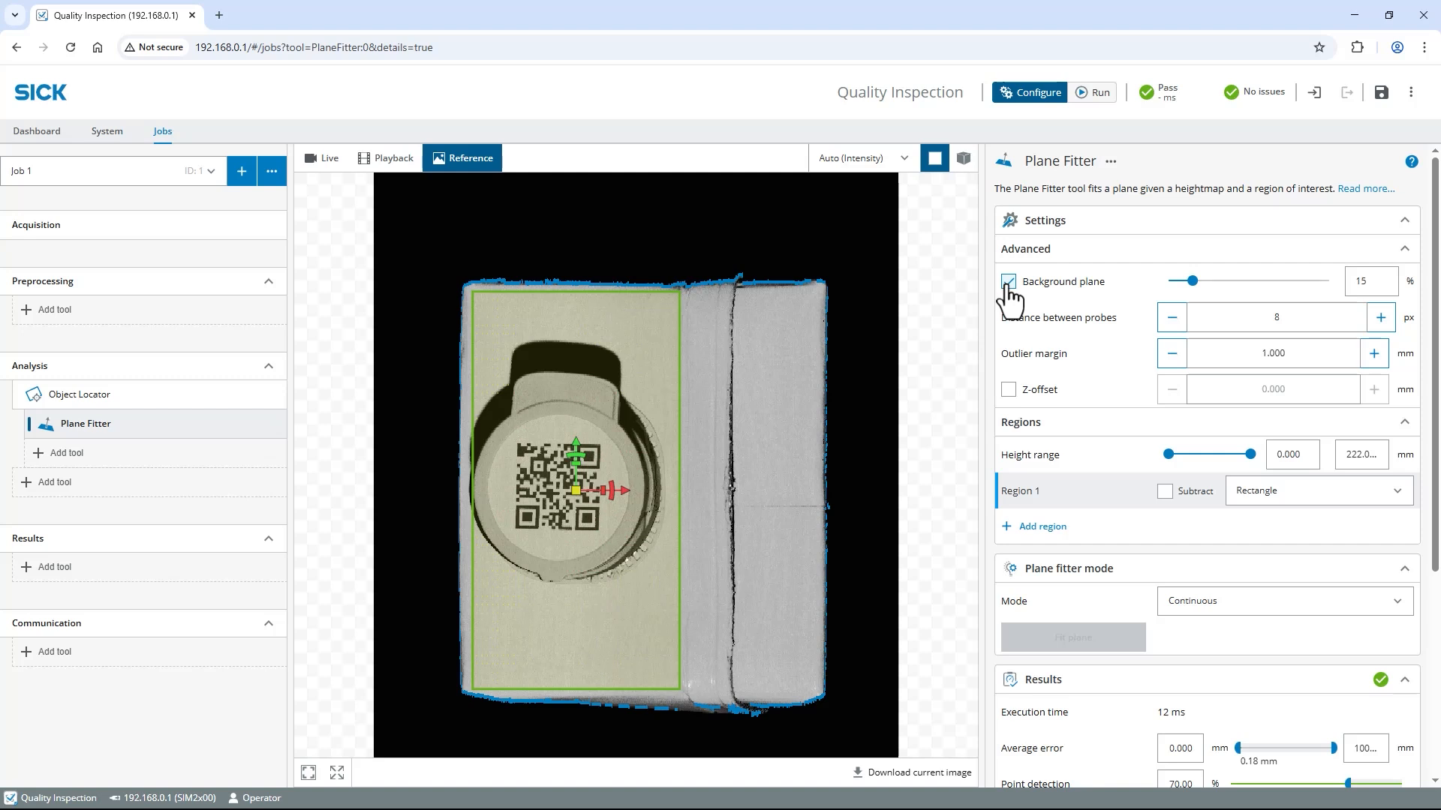
mouse_move(959, 212)
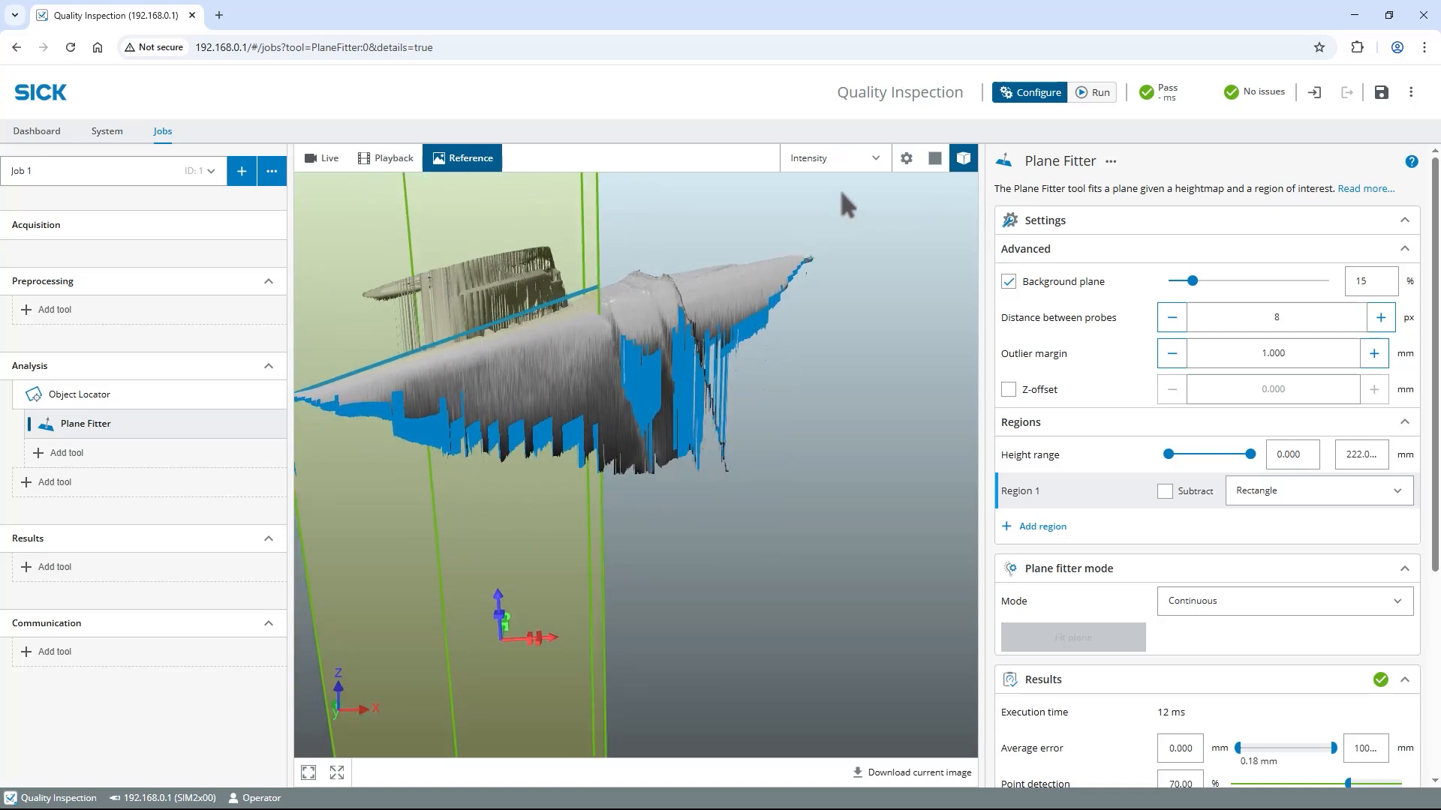
left_click(831, 158)
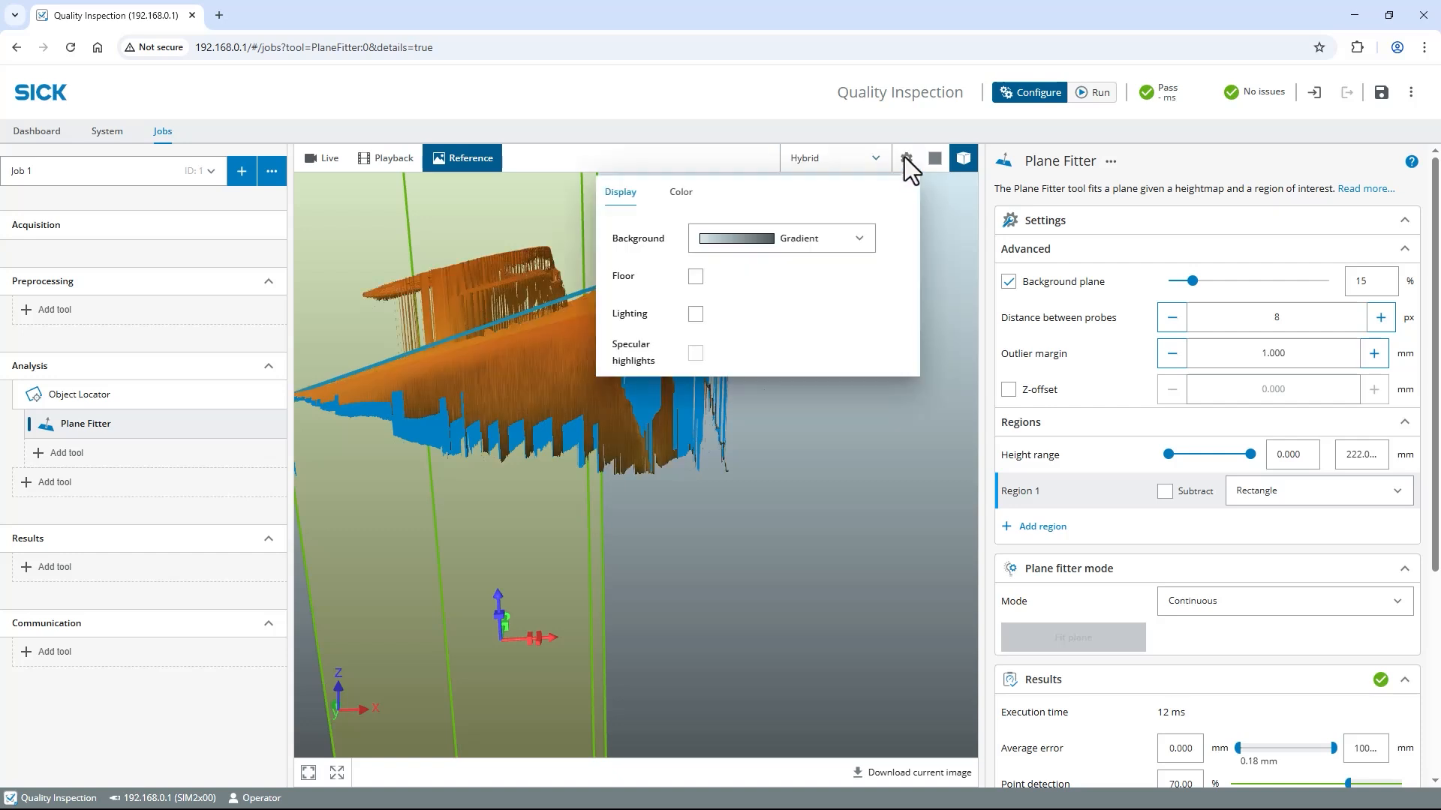
left_click(695, 314)
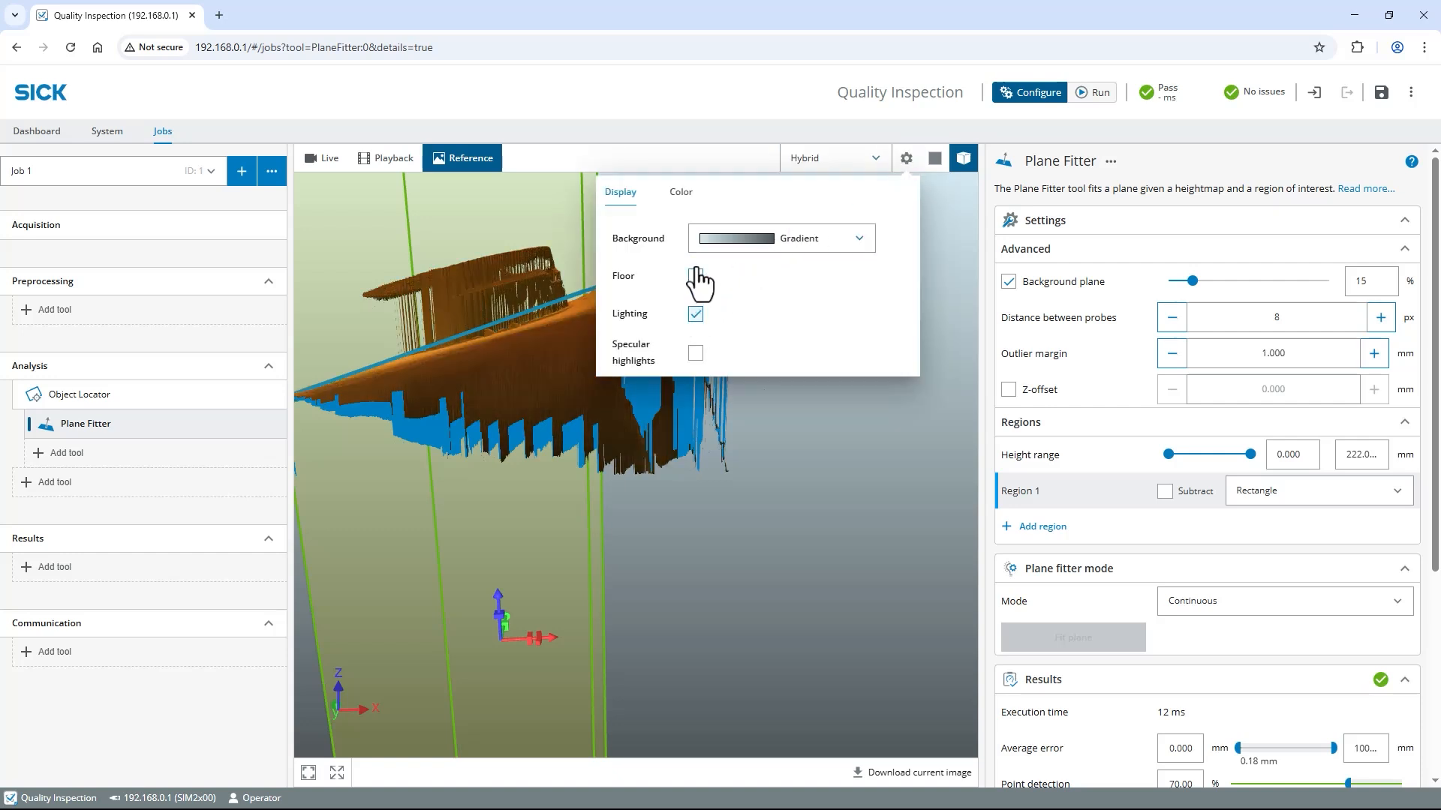
left_click(680, 192)
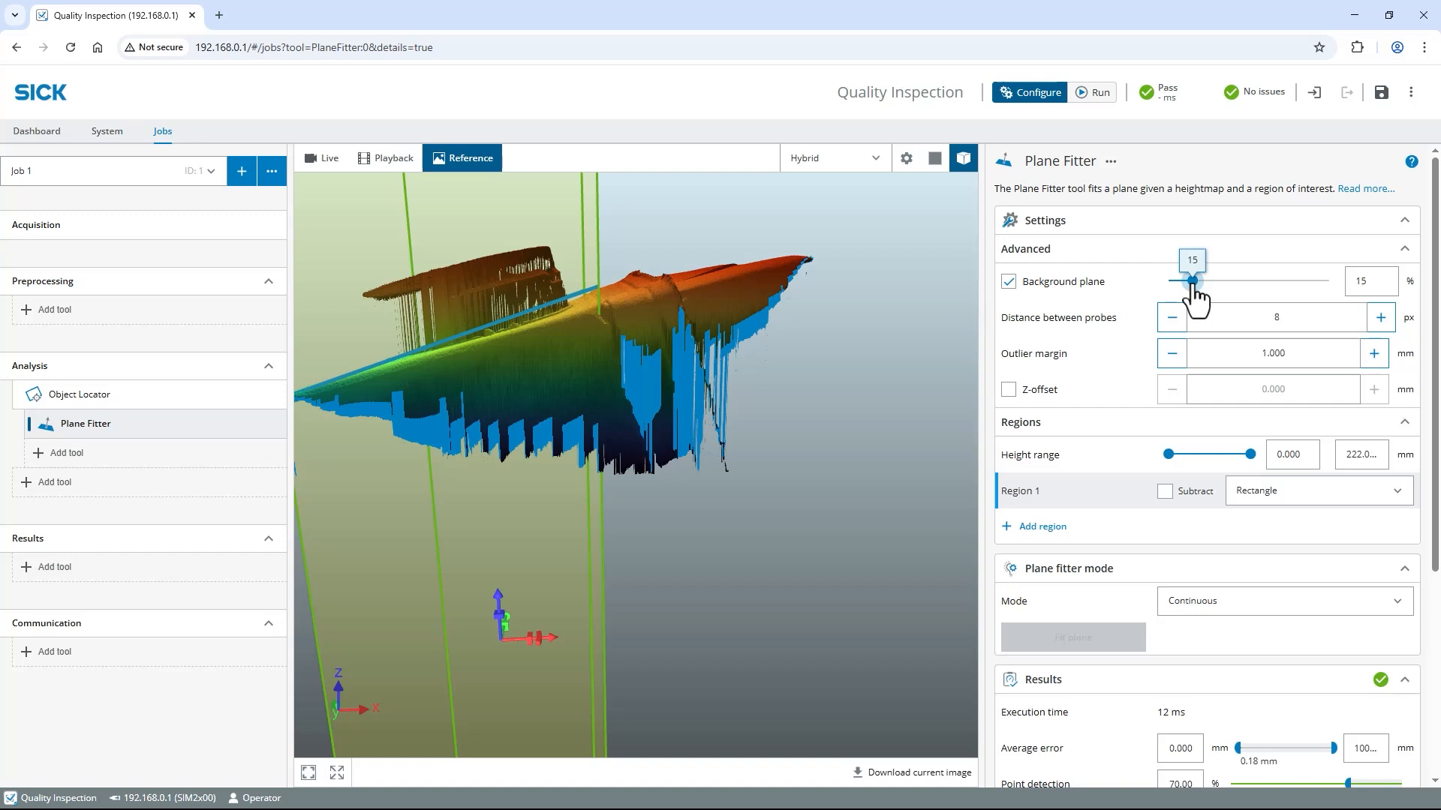
Raise the background plane share to 49 % so the fitter passes.
left_click_drag(1193, 279, 1246, 279)
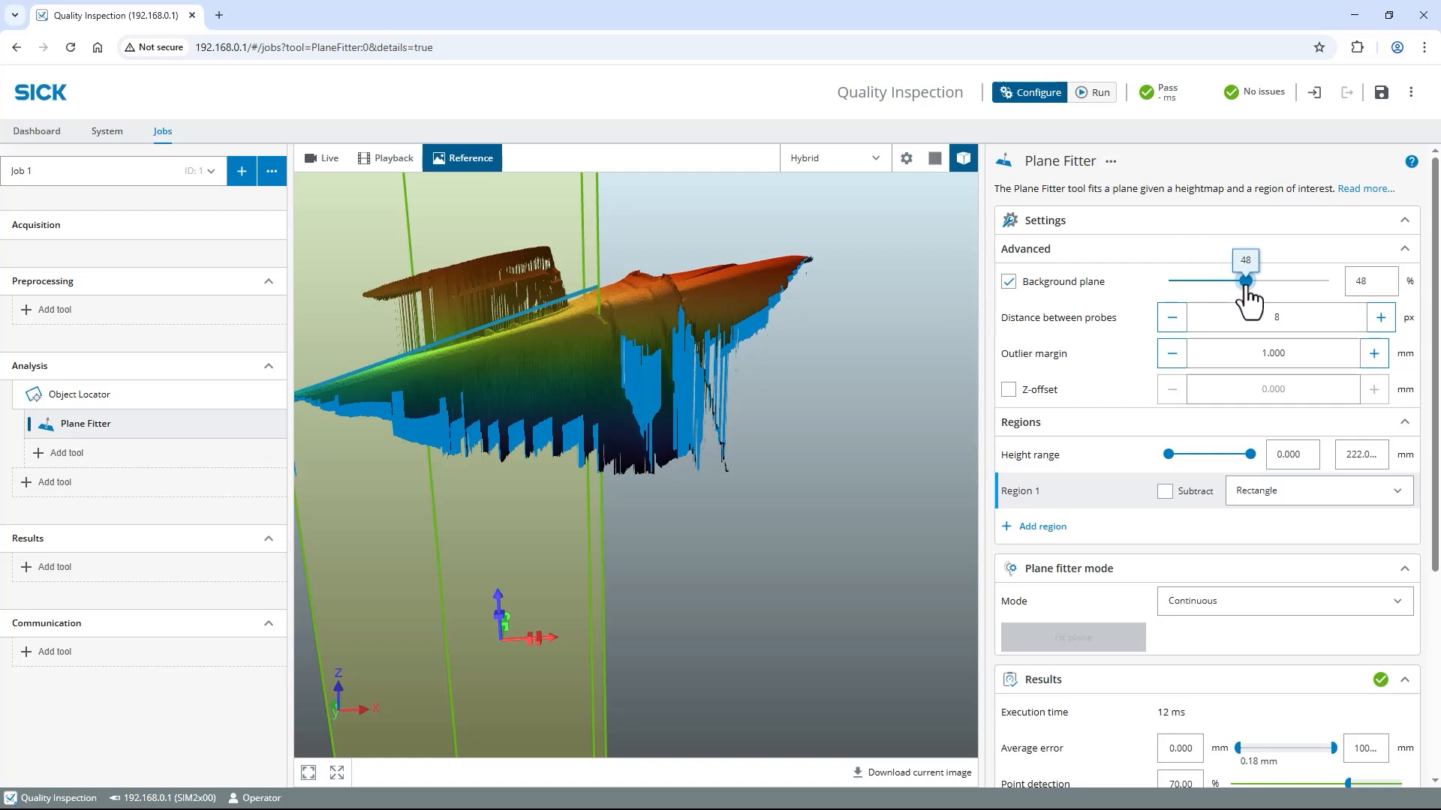
left_click_drag(1244, 280, 1250, 279)
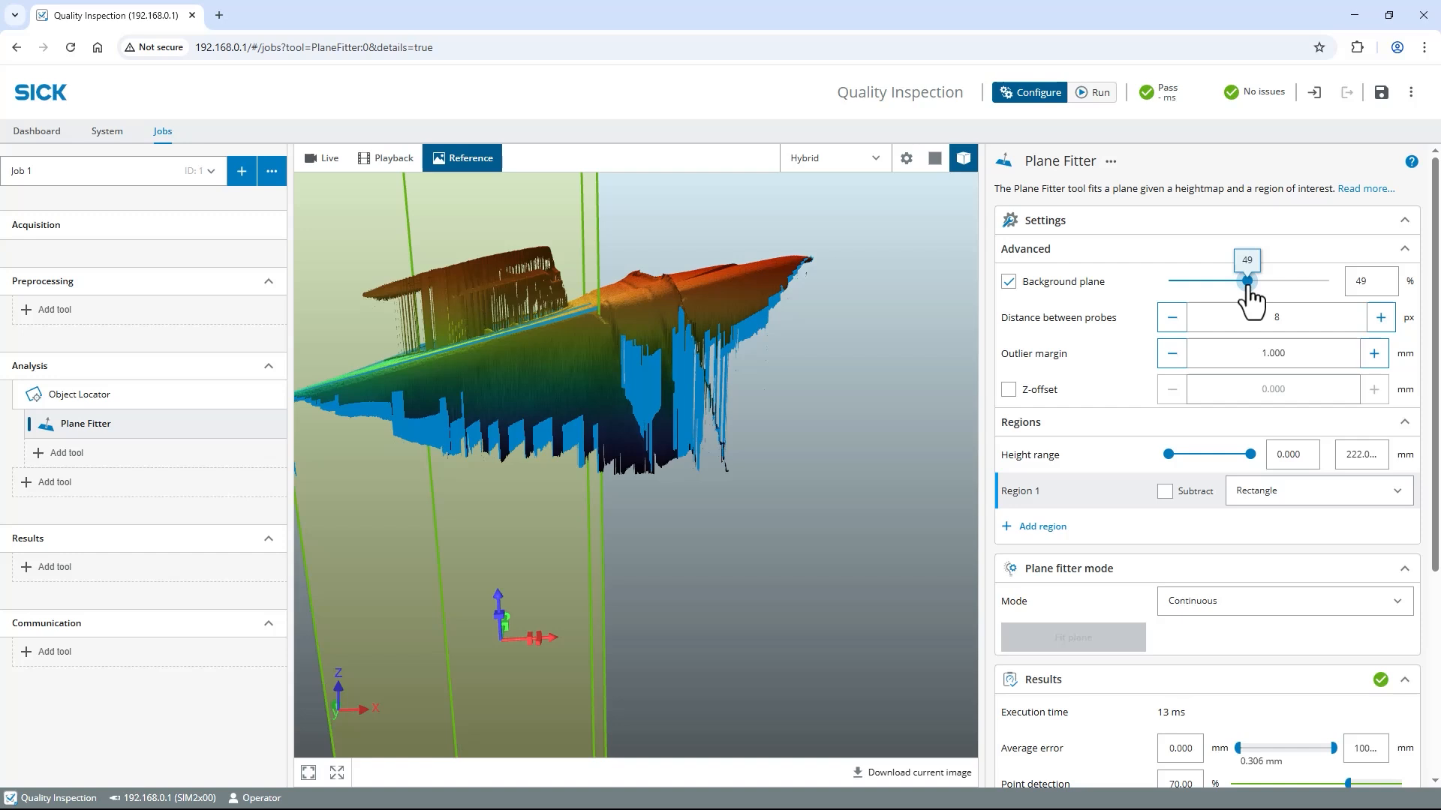
mouse_move(1199, 303)
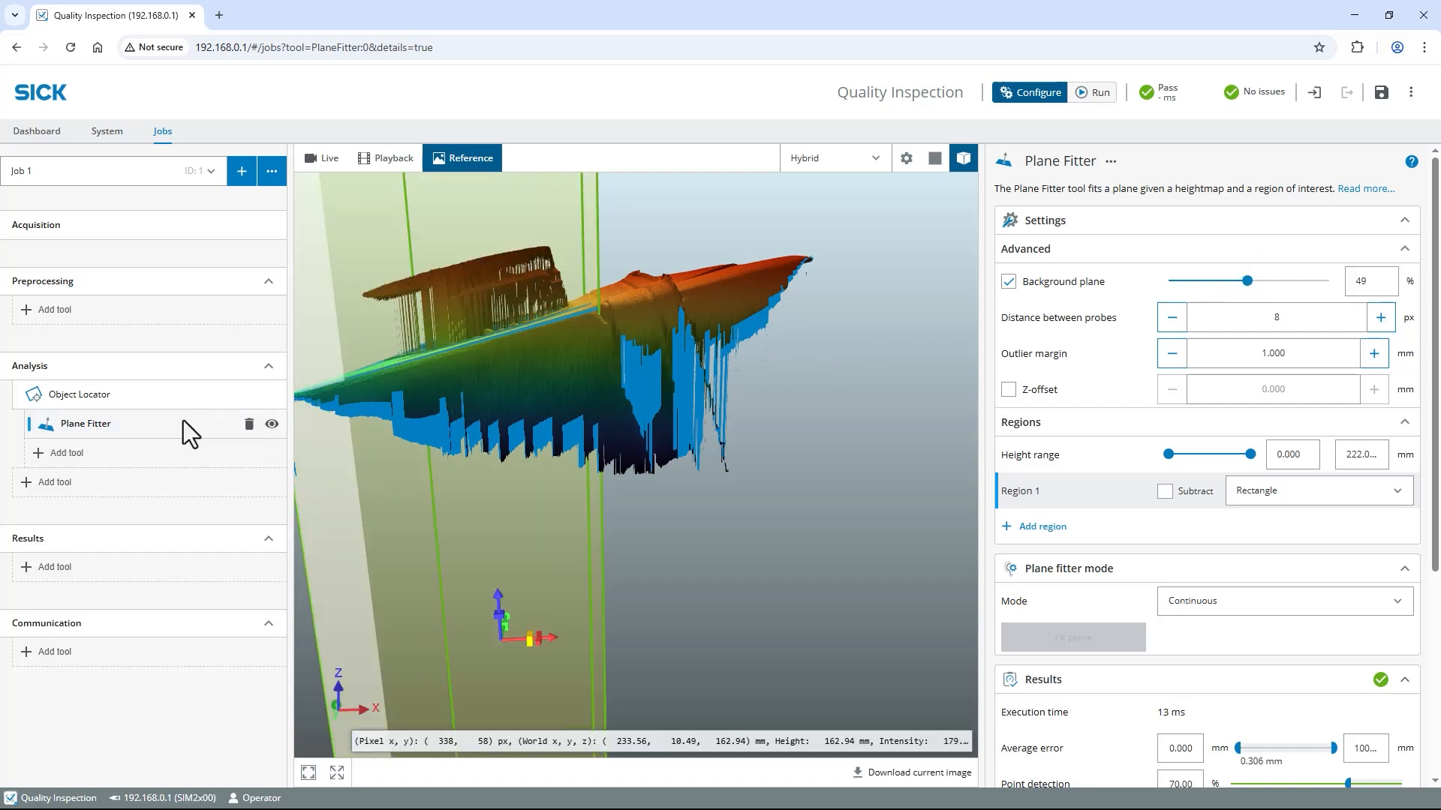
Rename the first plane fitter to 'Package plane'.
right_click(87, 423)
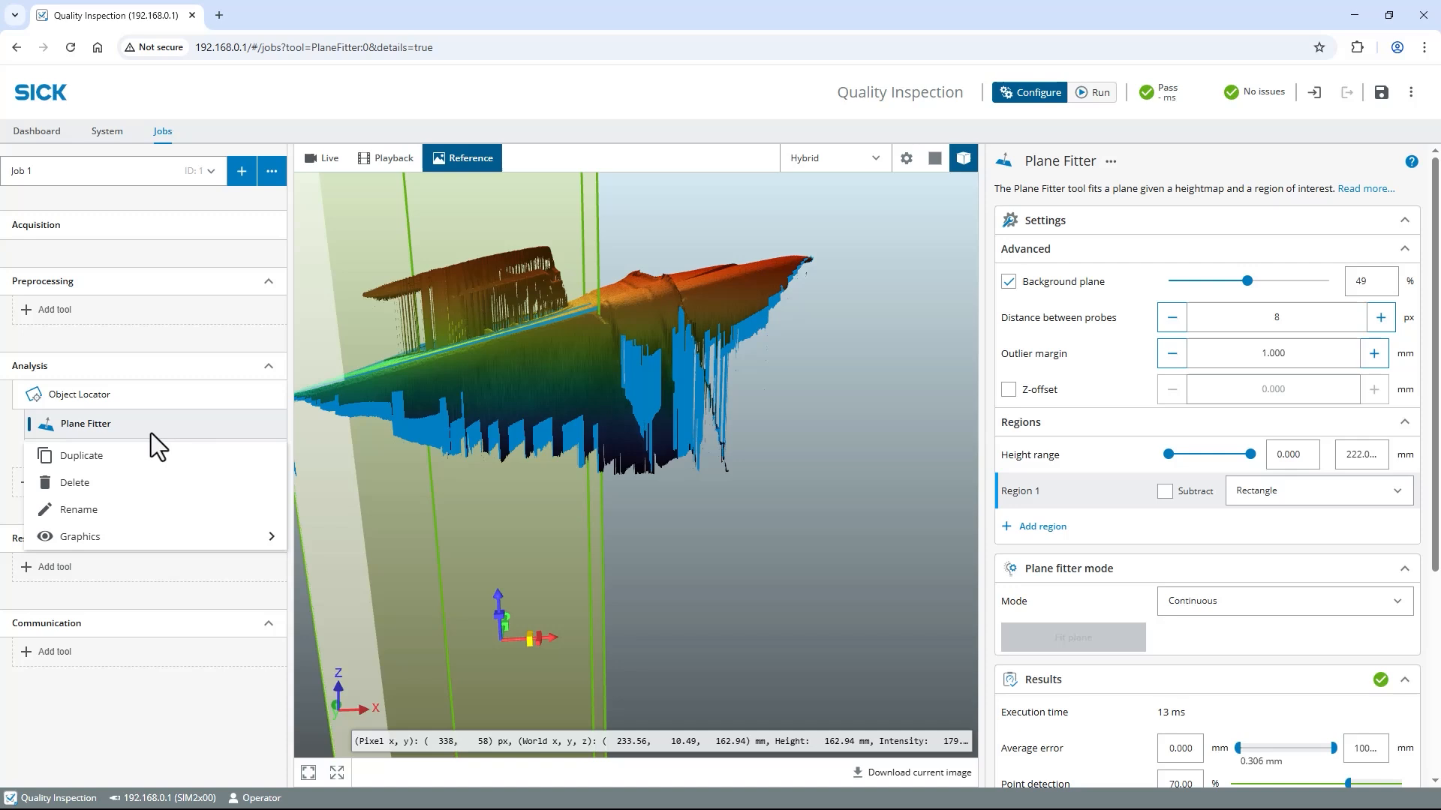
left_click(80, 511)
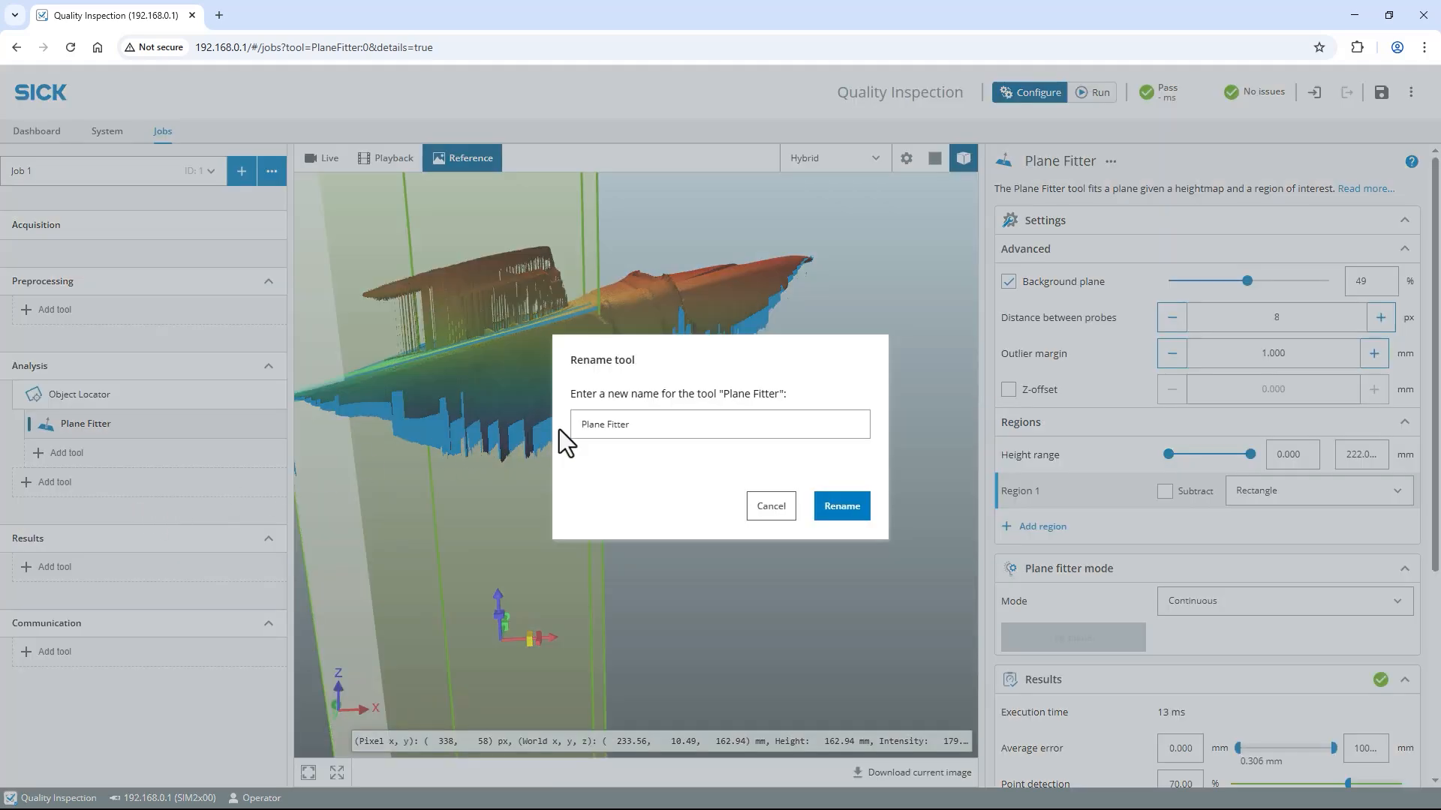
type("Package plane")
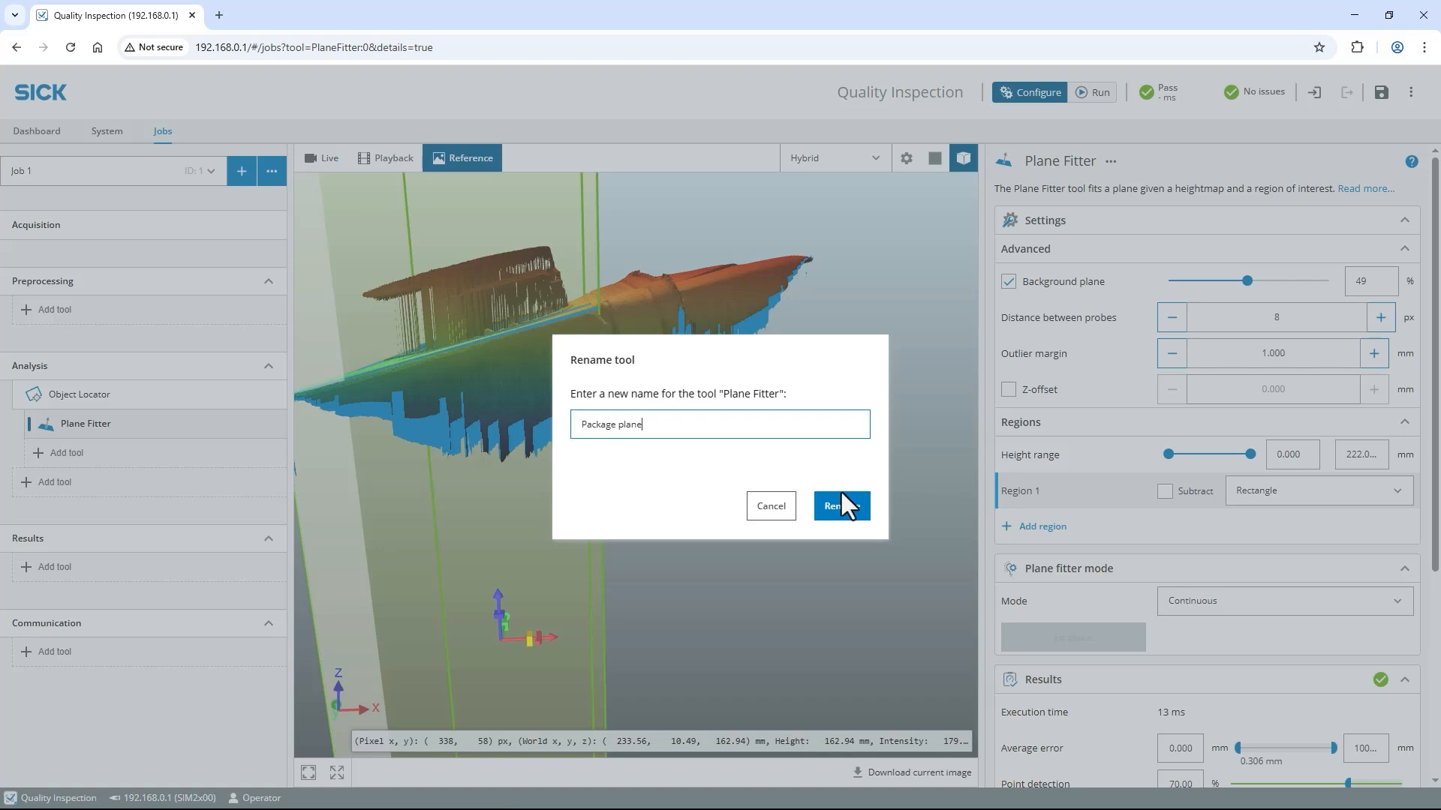
left_click(841, 506)
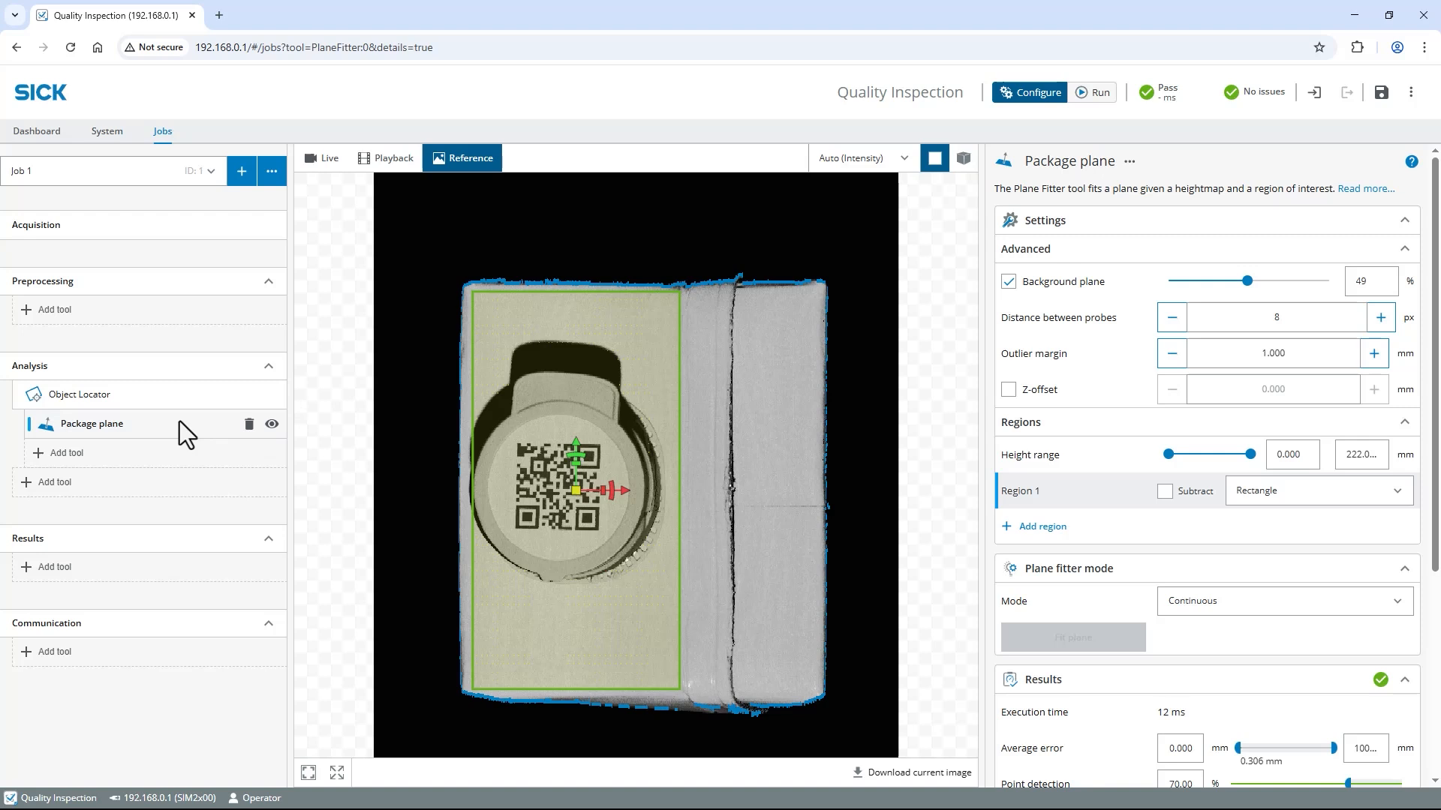
Add a second plane fitter with an elliptical region on the cap and name it 'Cap plane'.
left_click(61, 452)
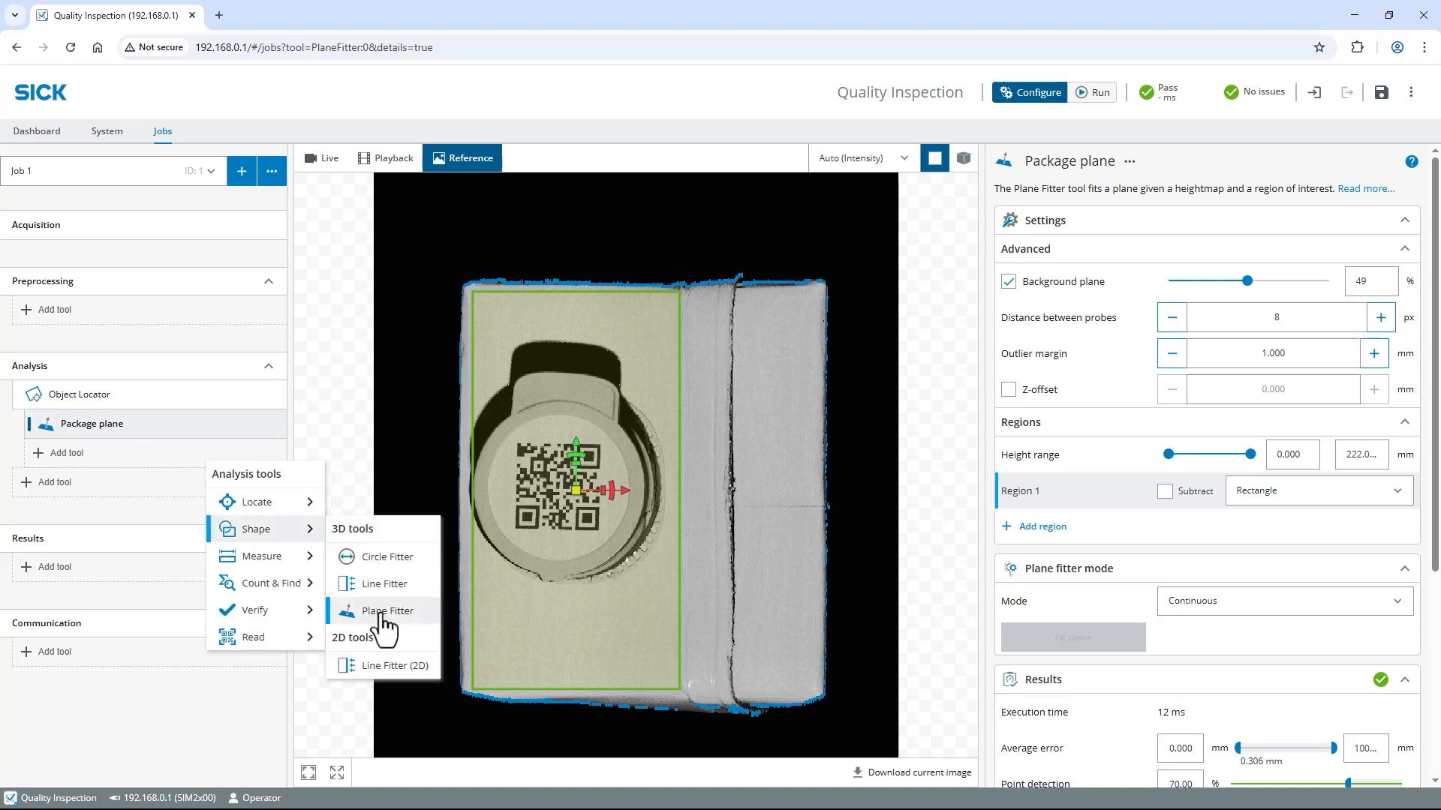
left_click(385, 611)
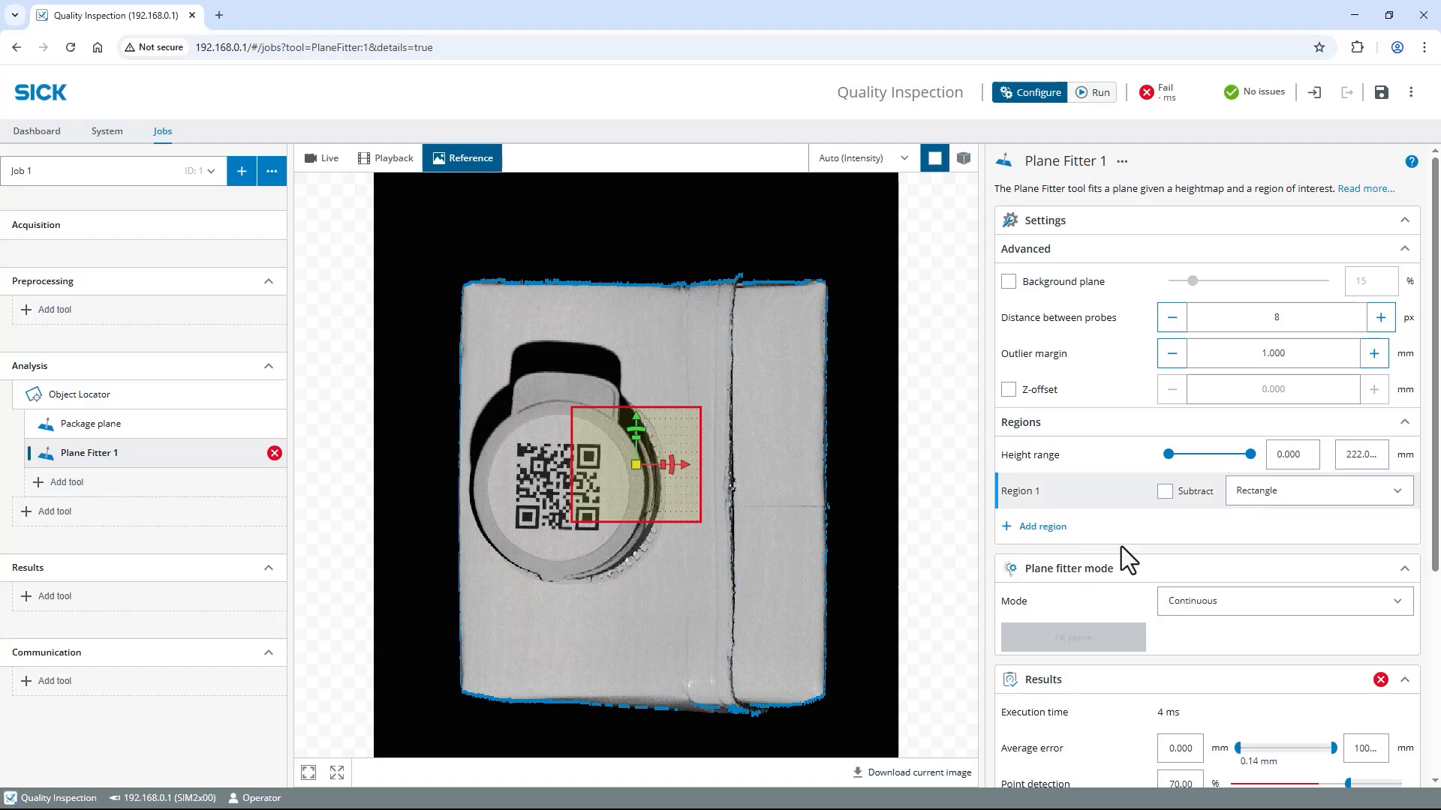
left_click(1316, 489)
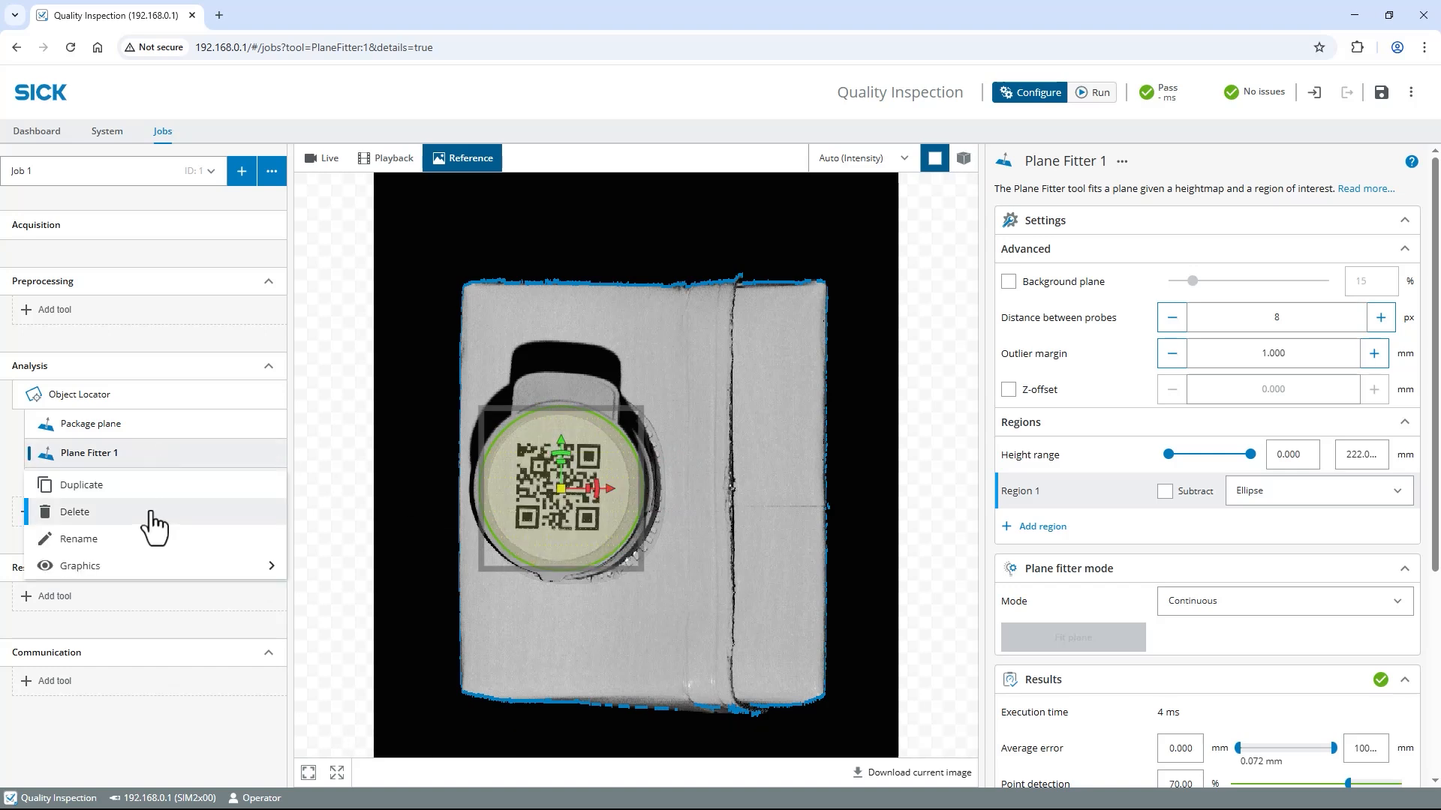
left_click(79, 538)
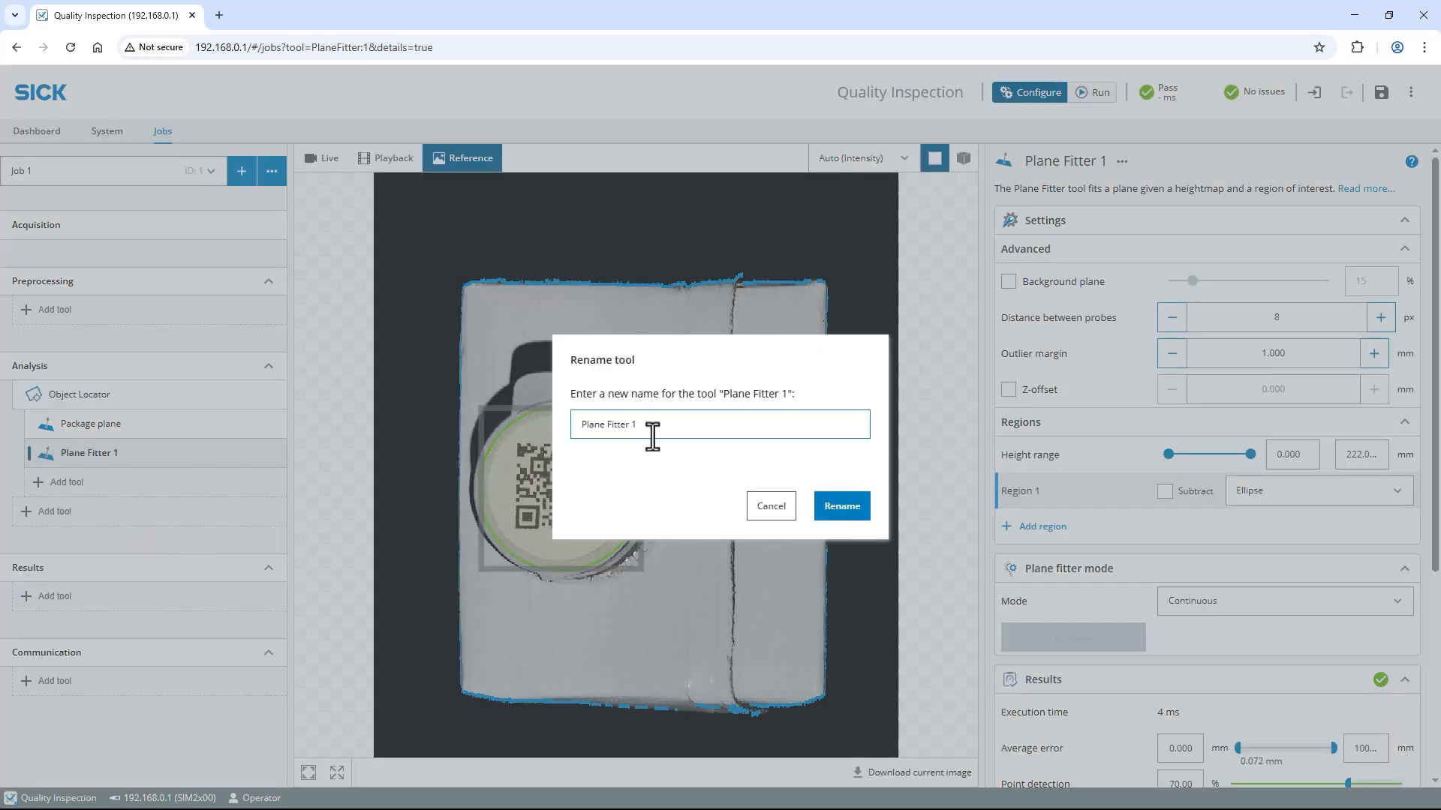
type("Cap plane")
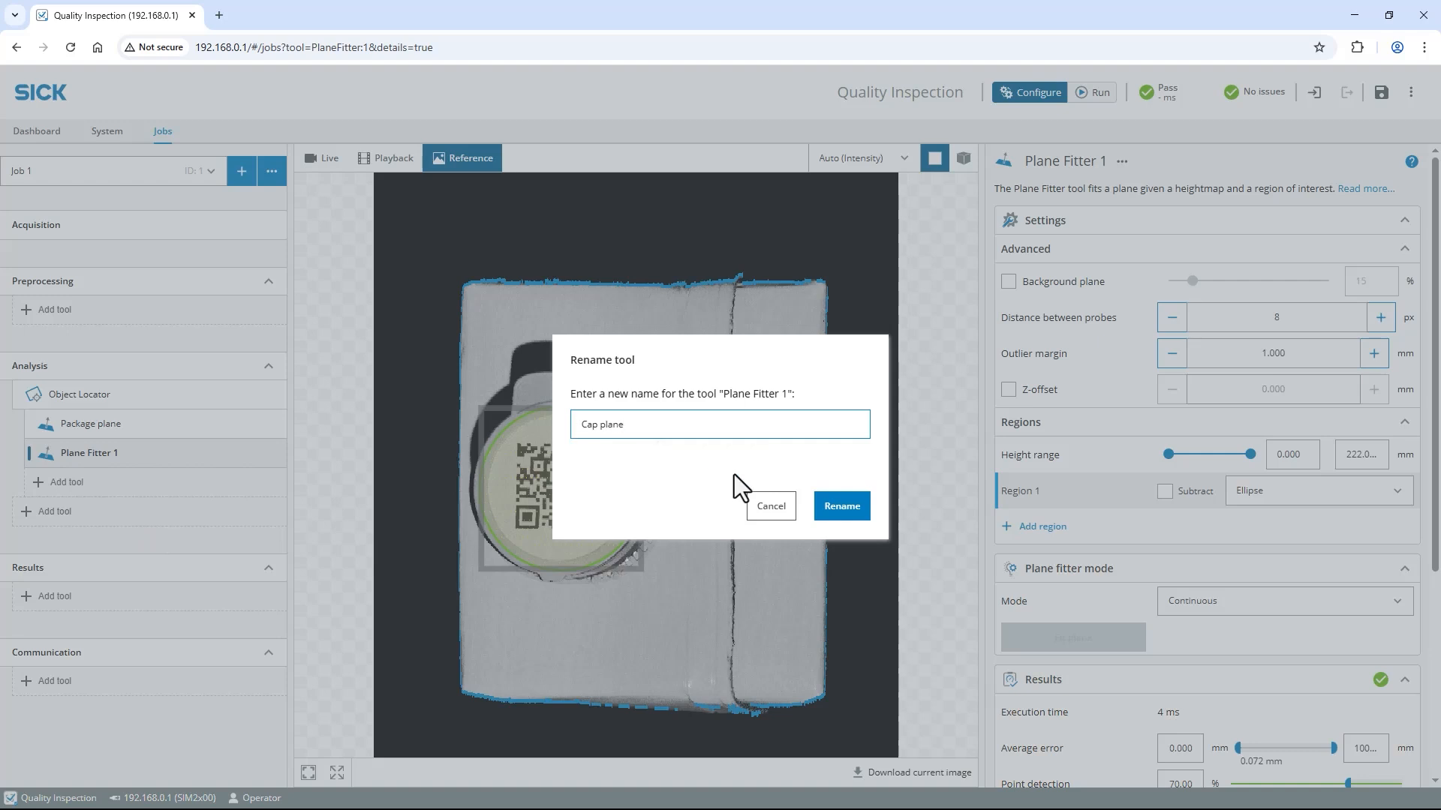
Add a Distance tool measuring between Package plane and Cap plane.
left_click(841, 505)
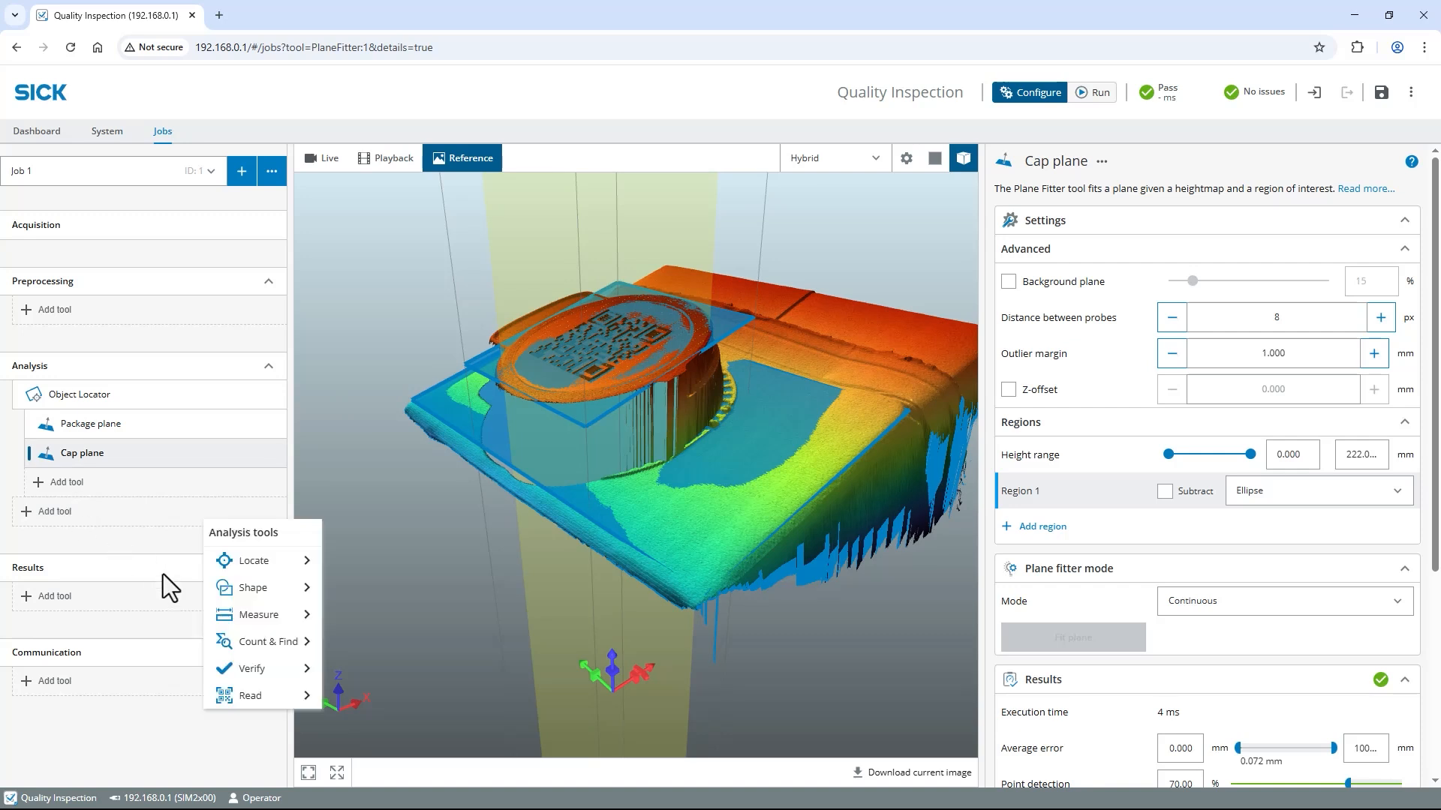
left_click(259, 614)
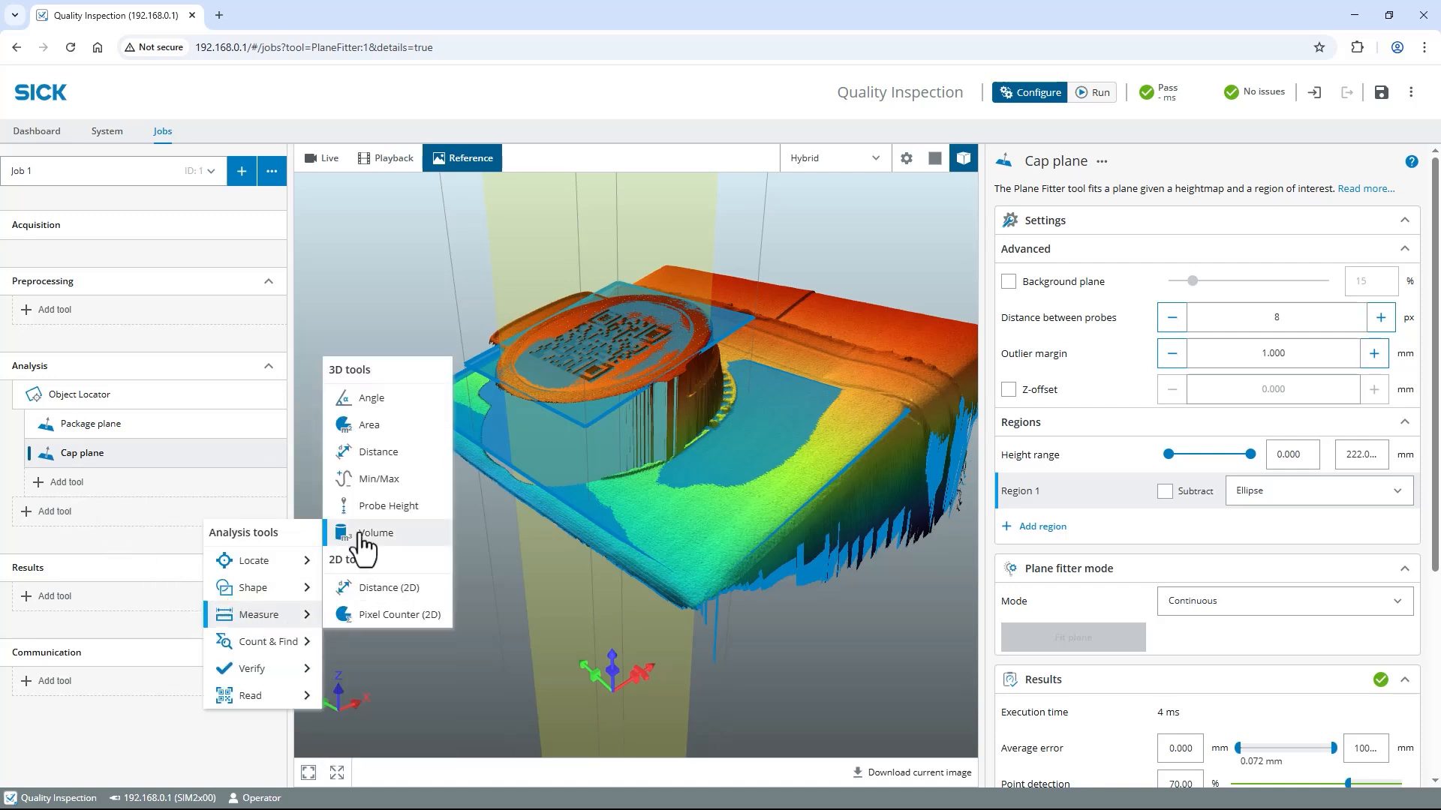
left_click(377, 451)
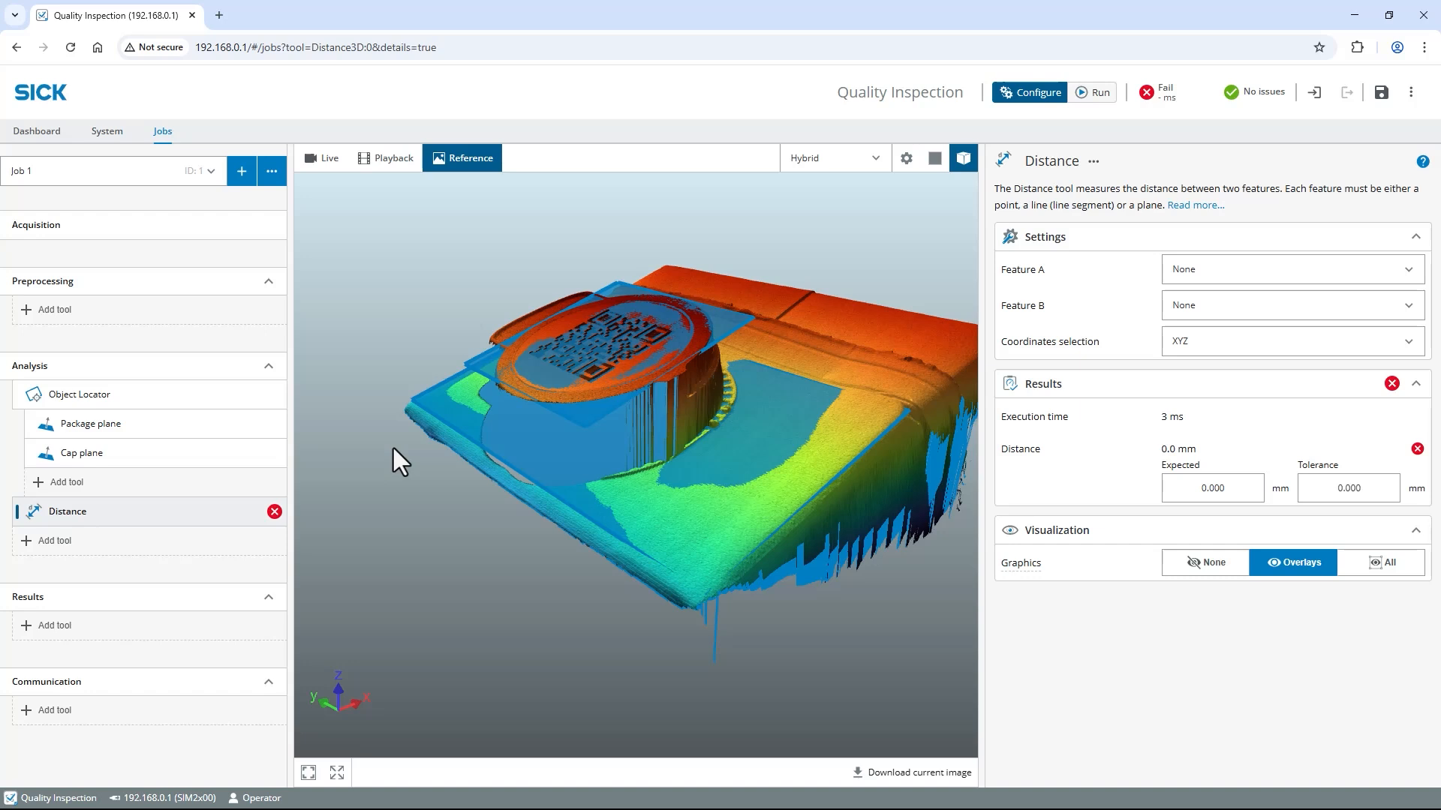
mouse_move(736, 348)
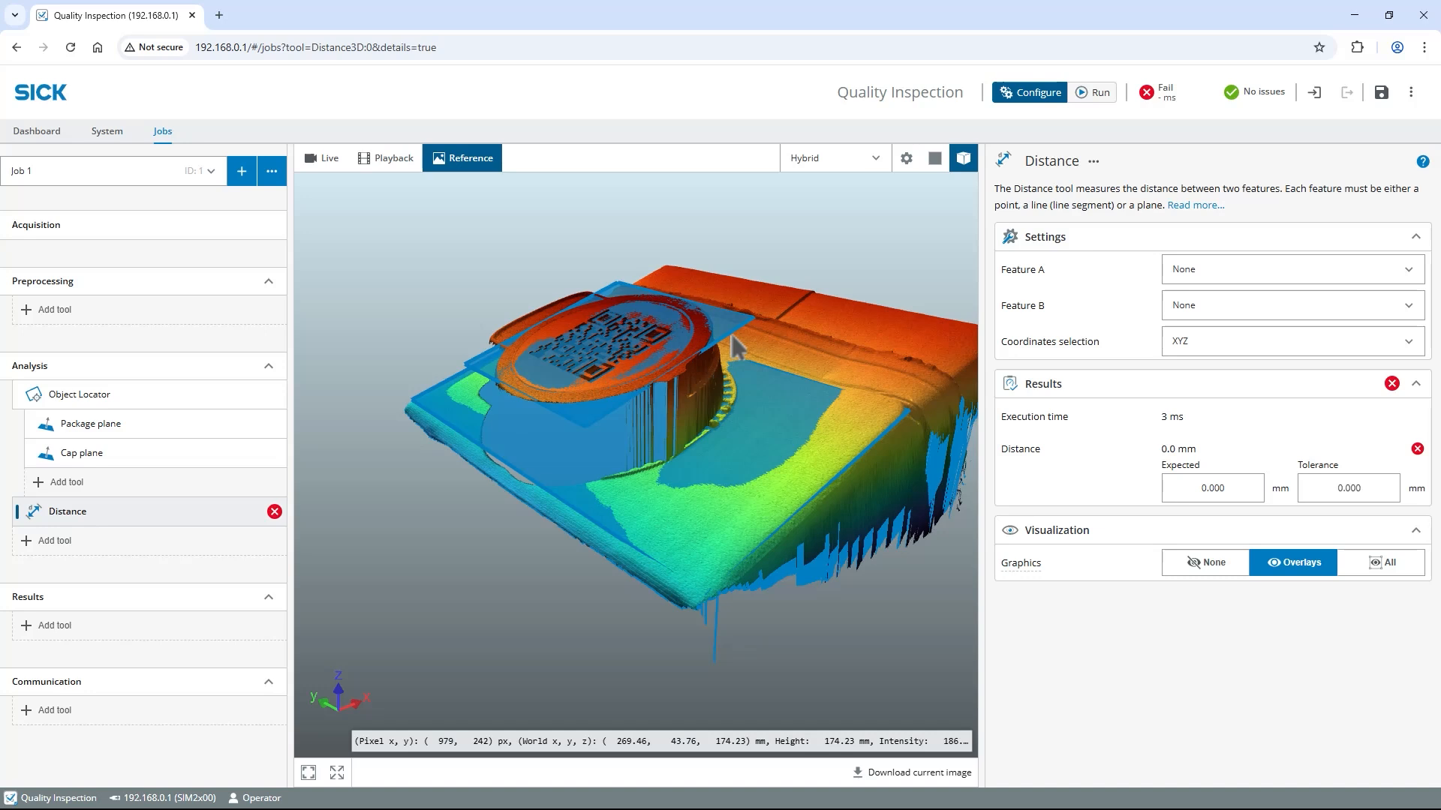
left_click(1291, 269)
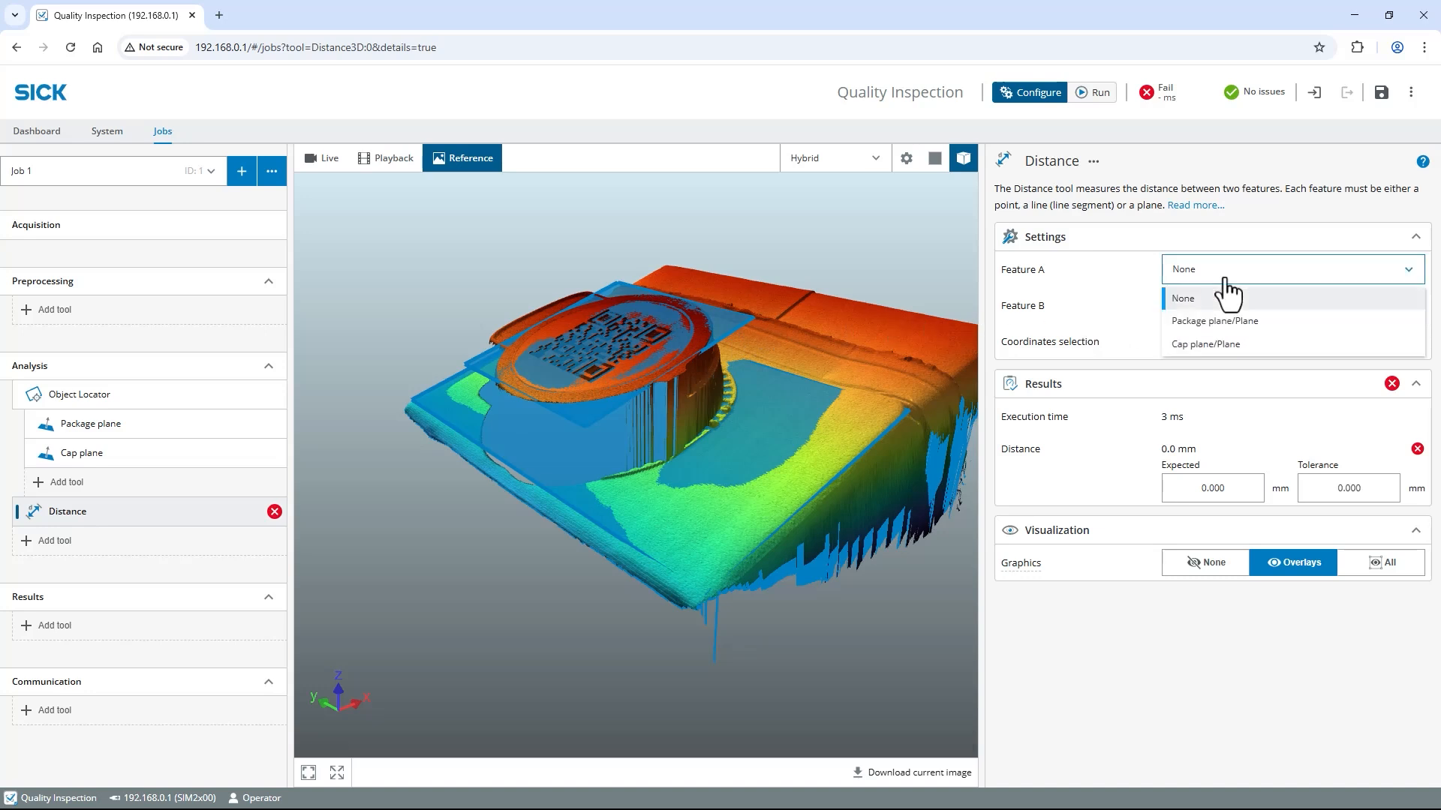
left_click(1214, 321)
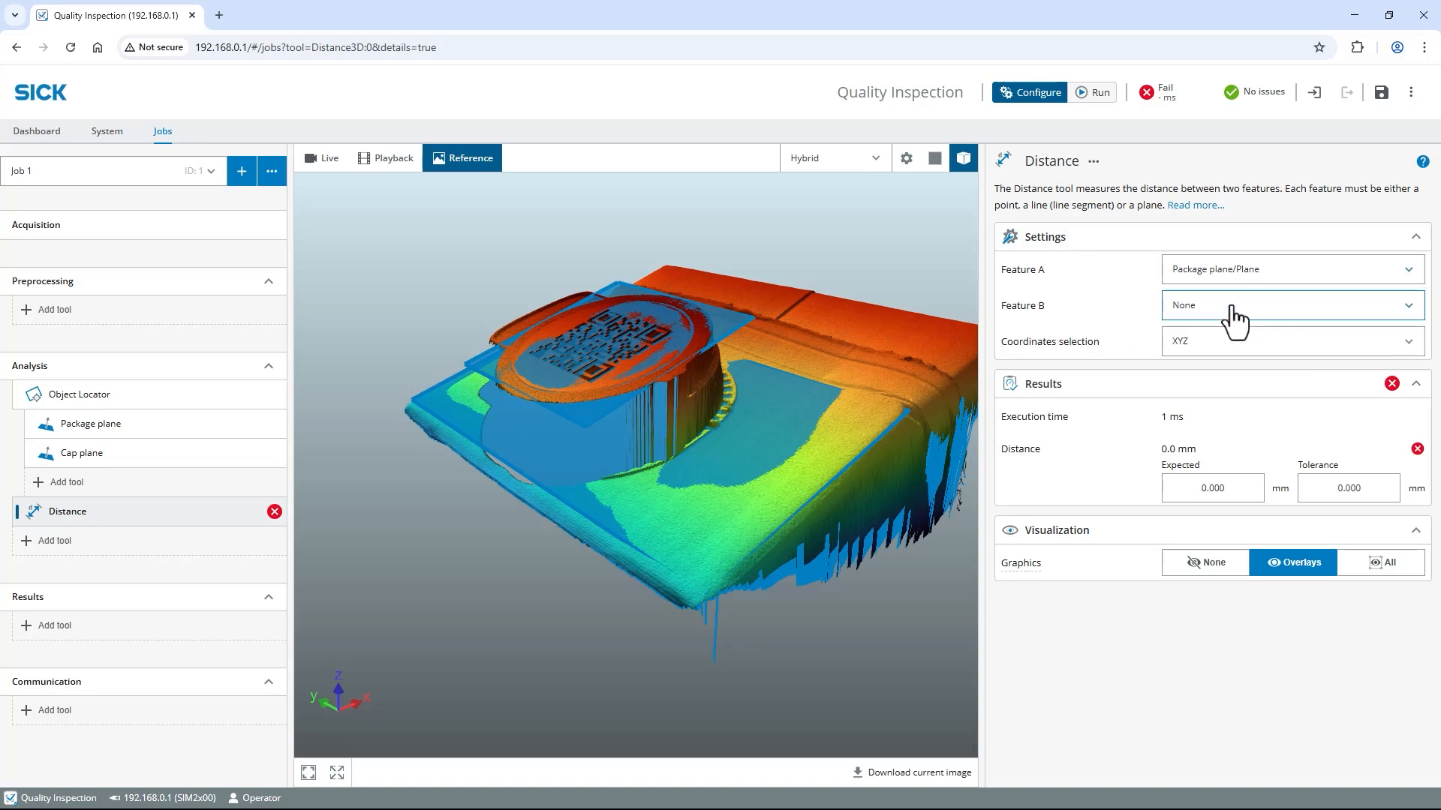
left_click(1291, 305)
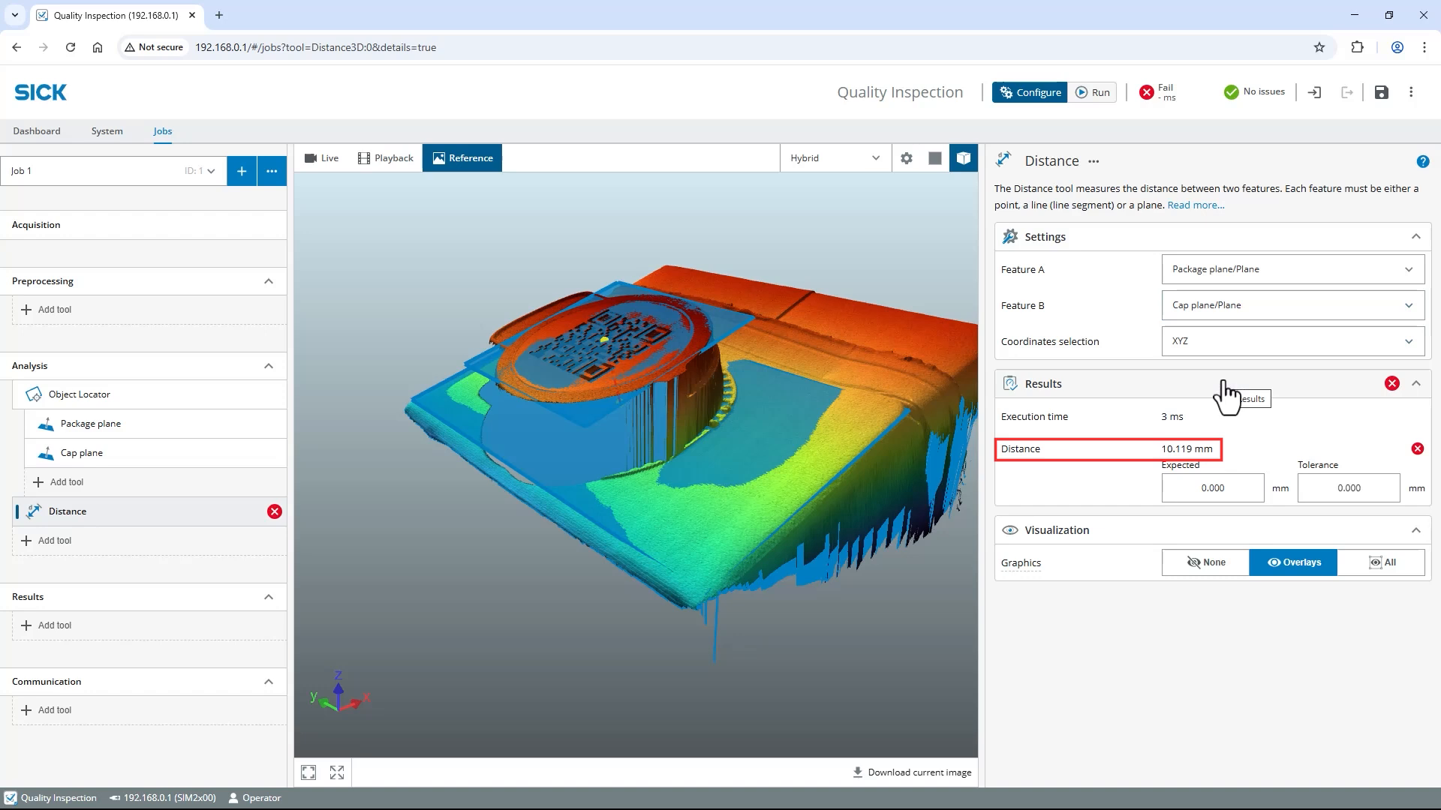
Set the expected distance to 10 mm with tolerance 1.000 so the check passes.
left_click(1211, 488)
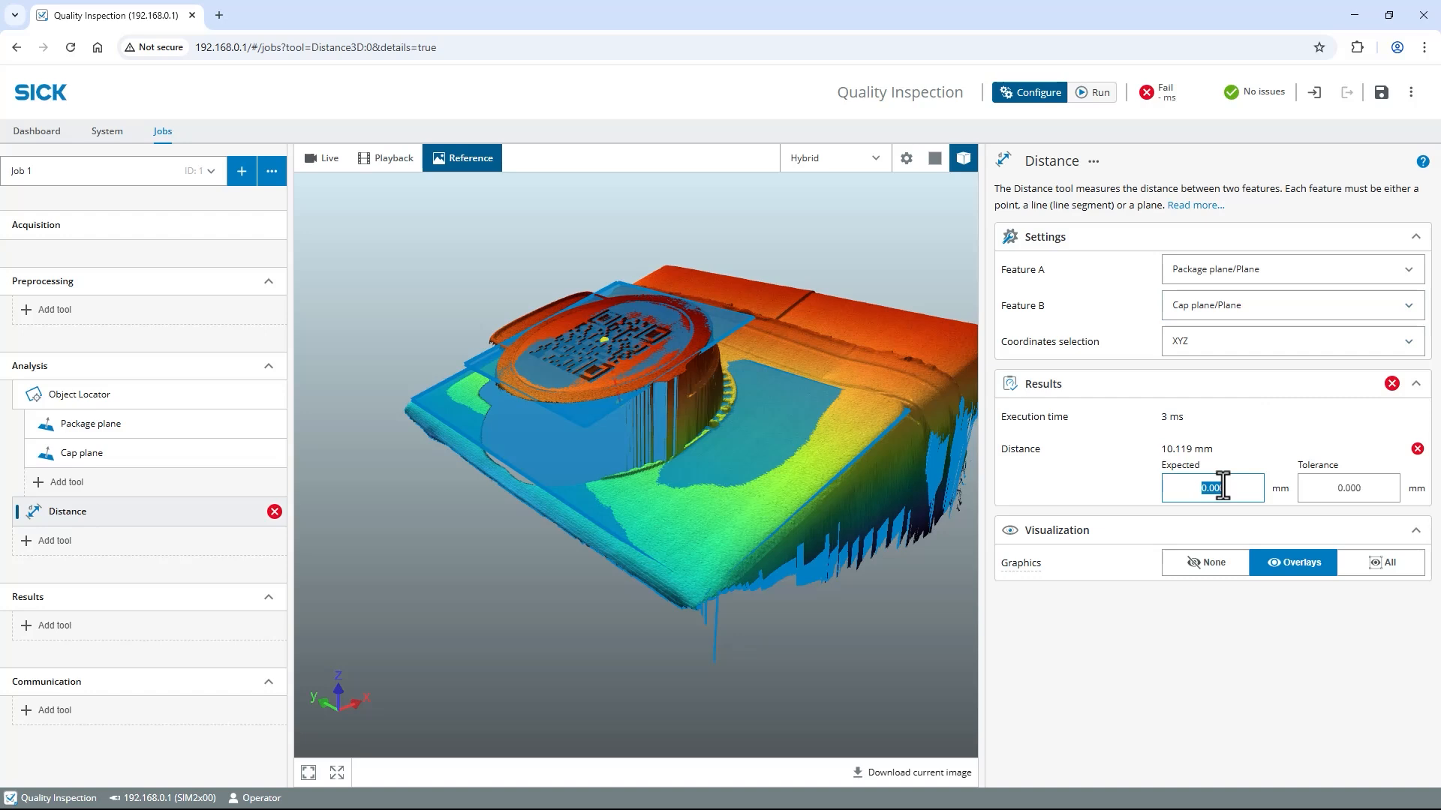
type("10")
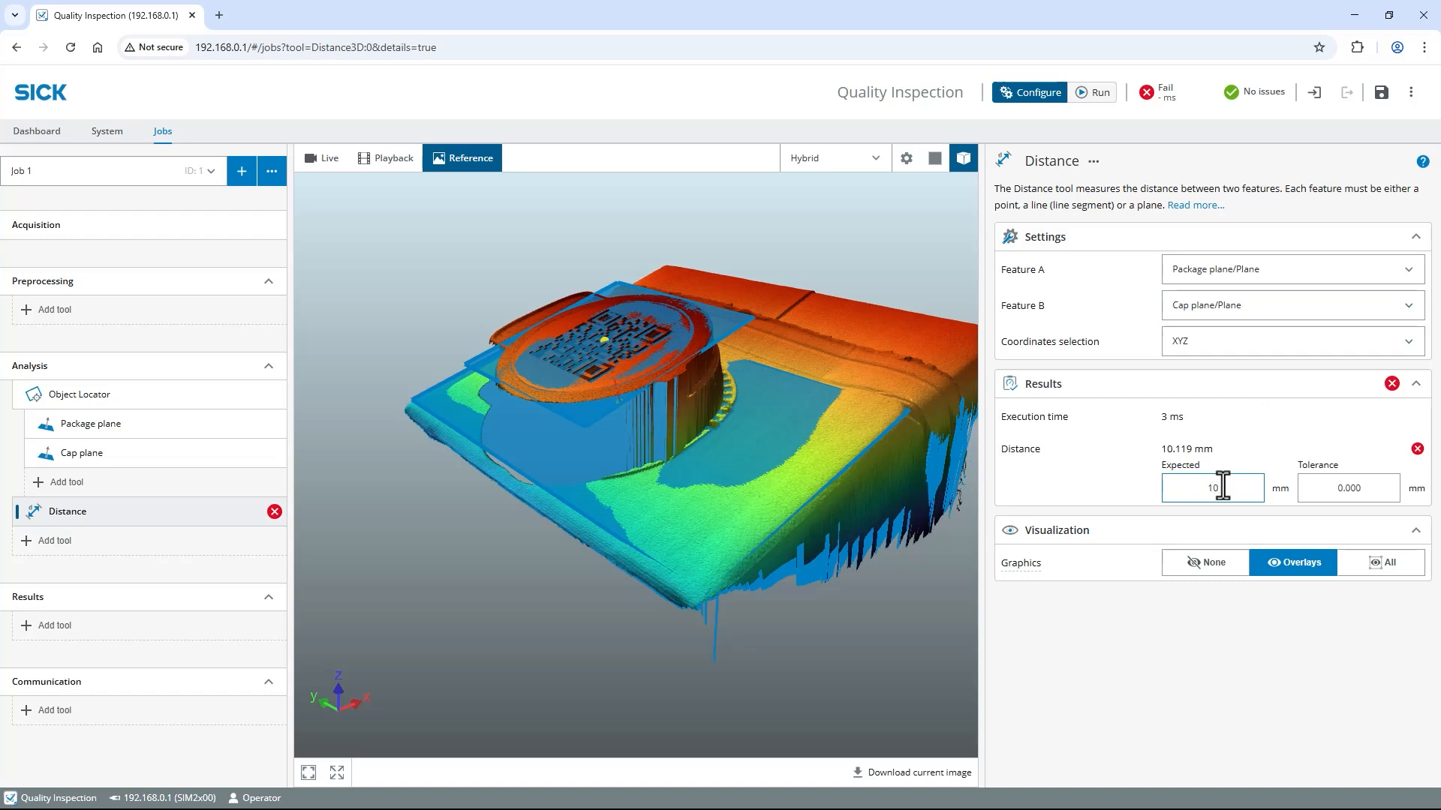
left_click(1348, 488)
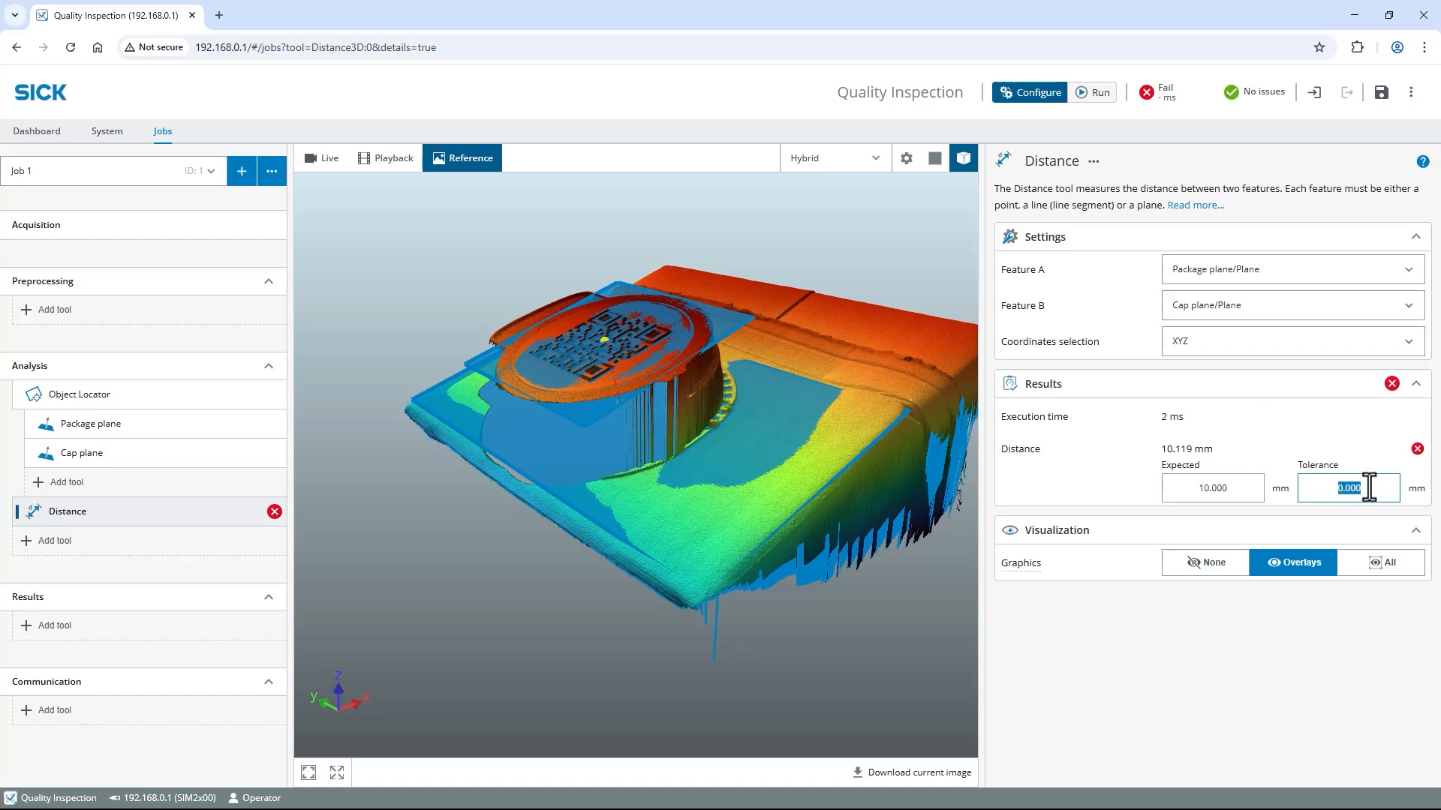
type("1.000")
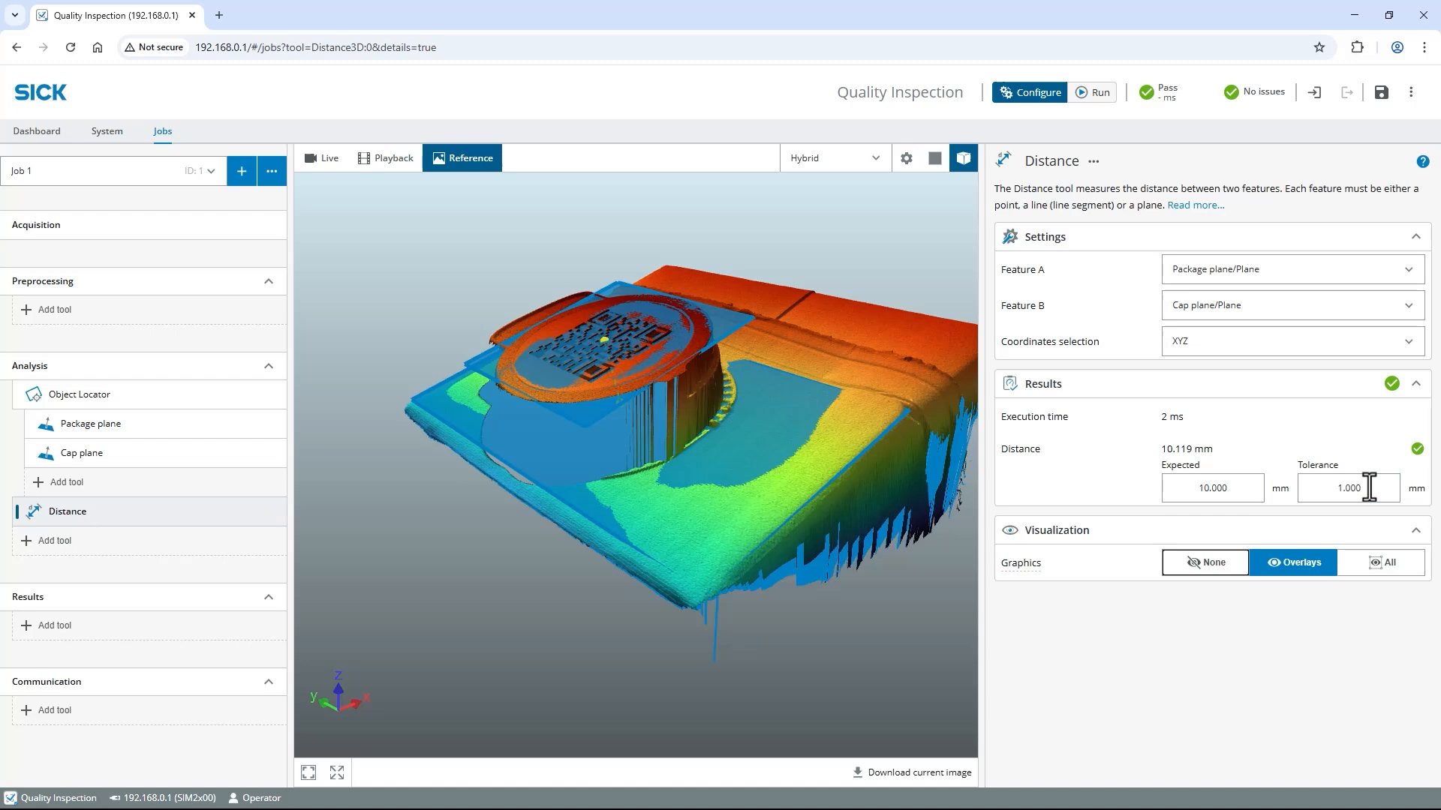
Add an Angle tool between Package plane and Cap plane with tolerance 2°.
left_click(54, 540)
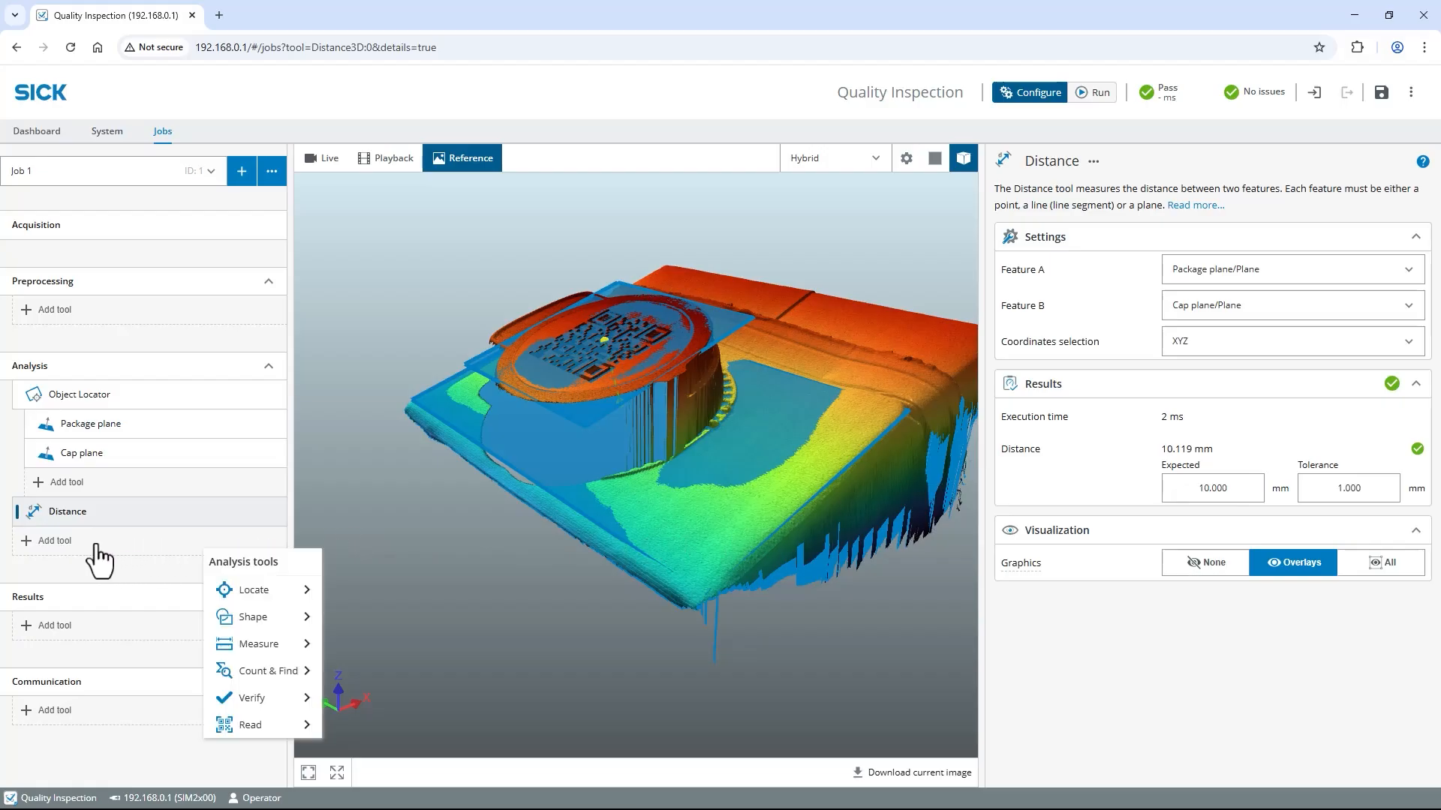
mouse_move(259, 643)
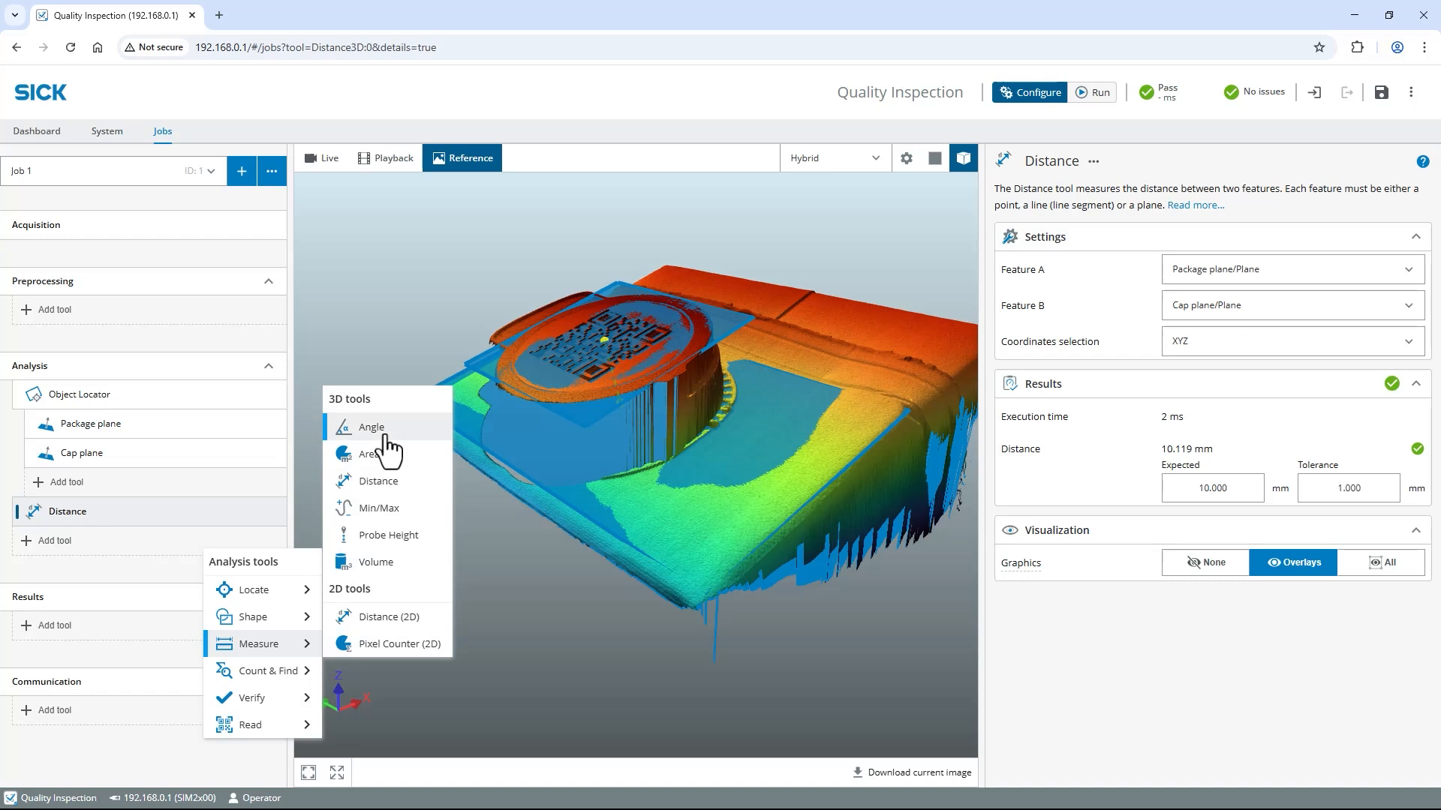
left_click(370, 427)
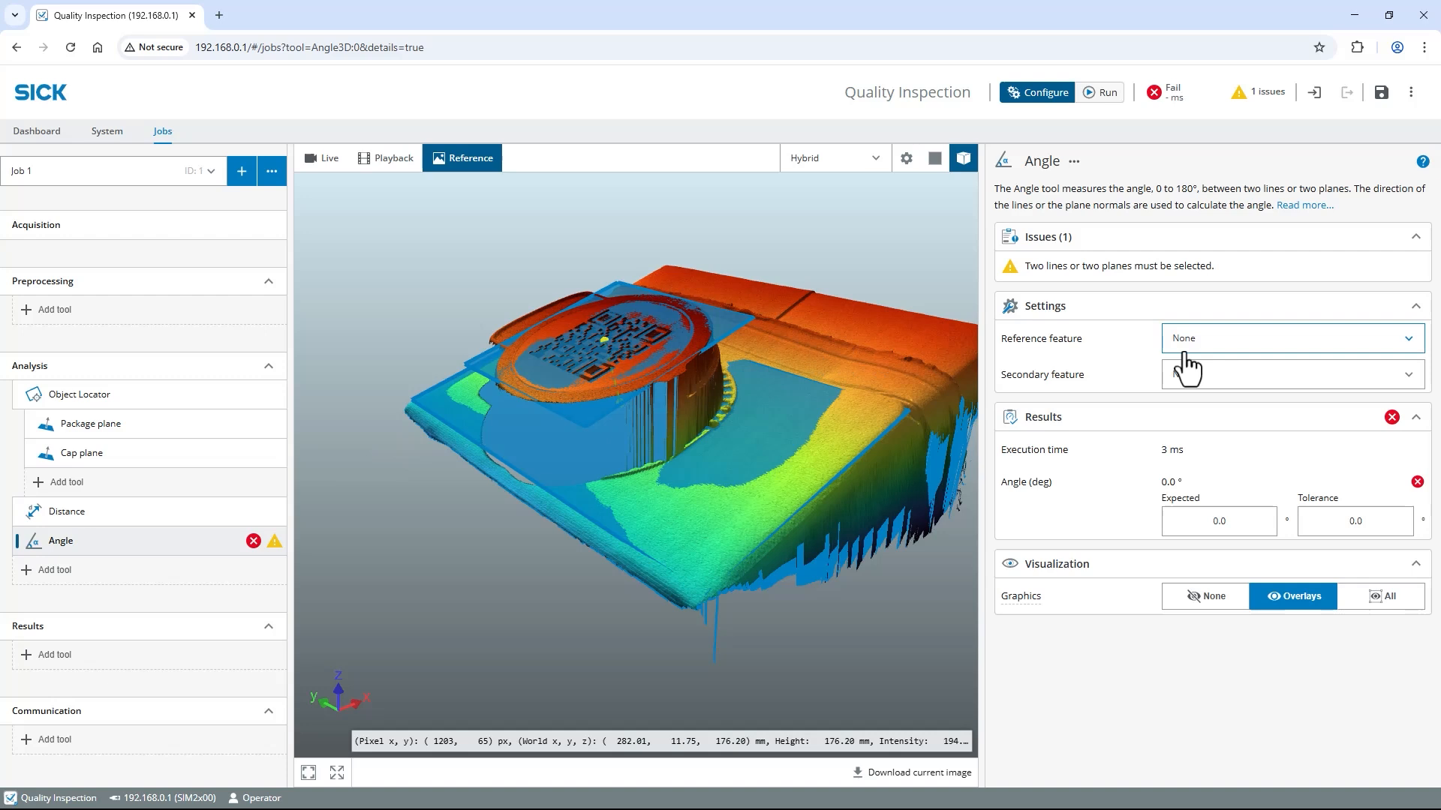
left_click(1286, 338)
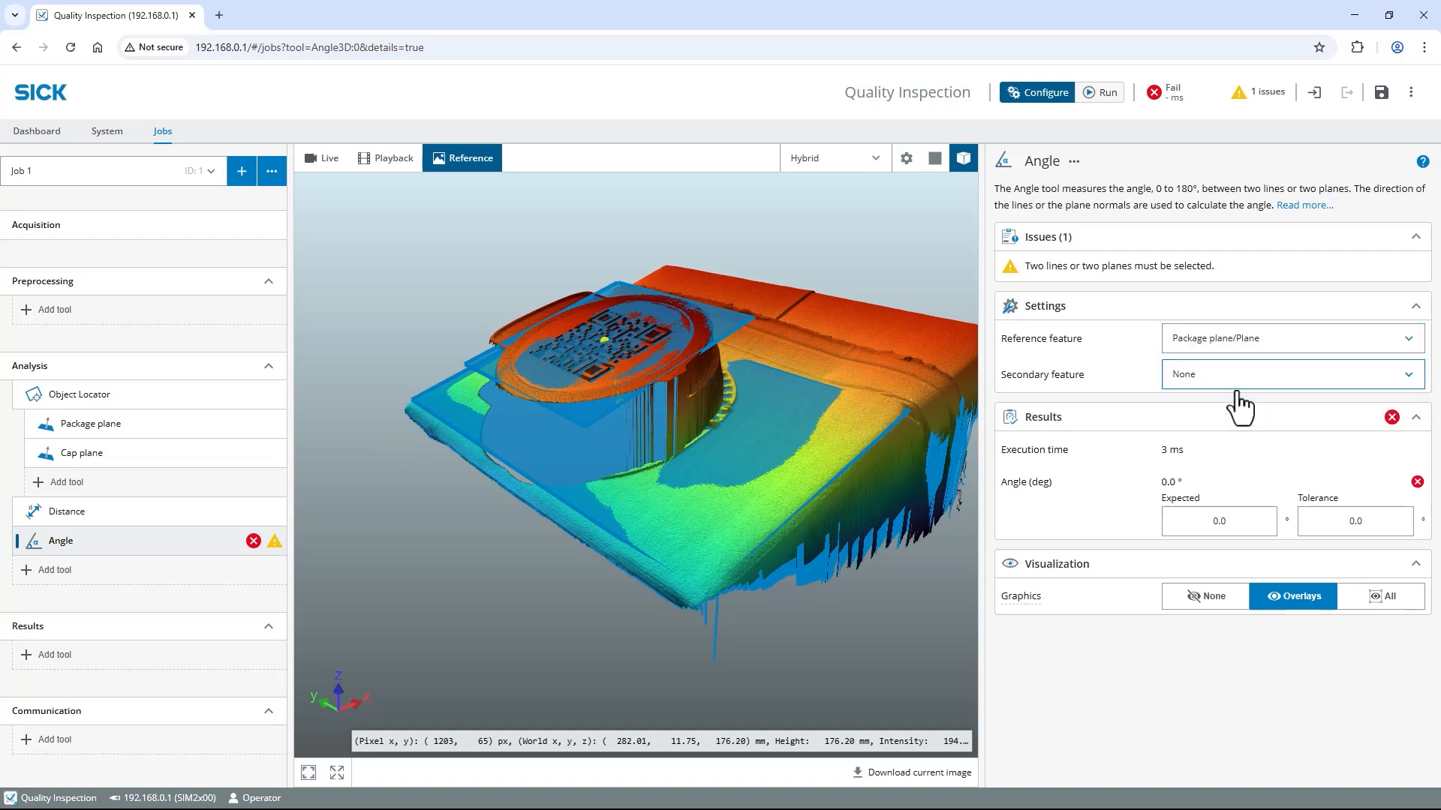
left_click(1290, 374)
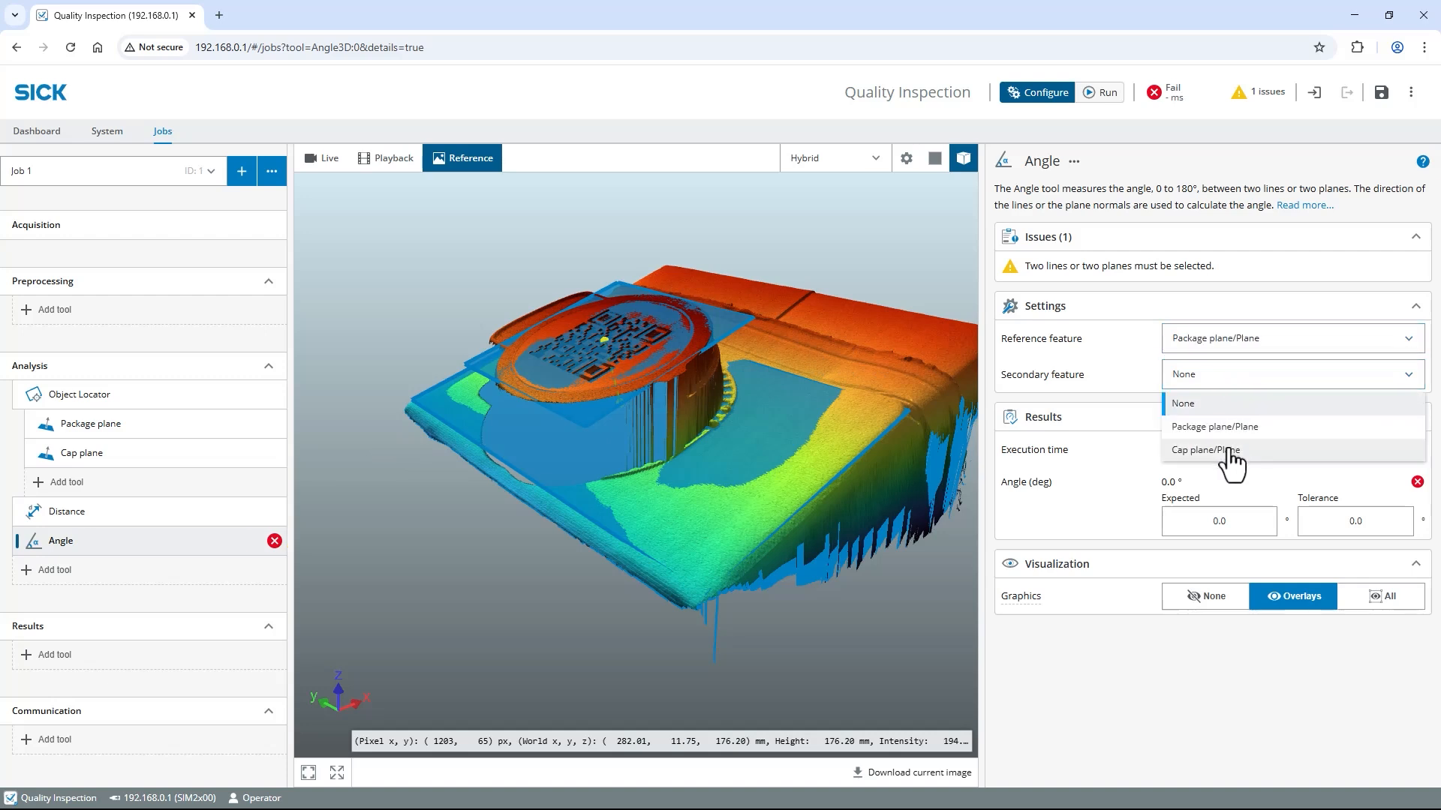
left_click(1203, 449)
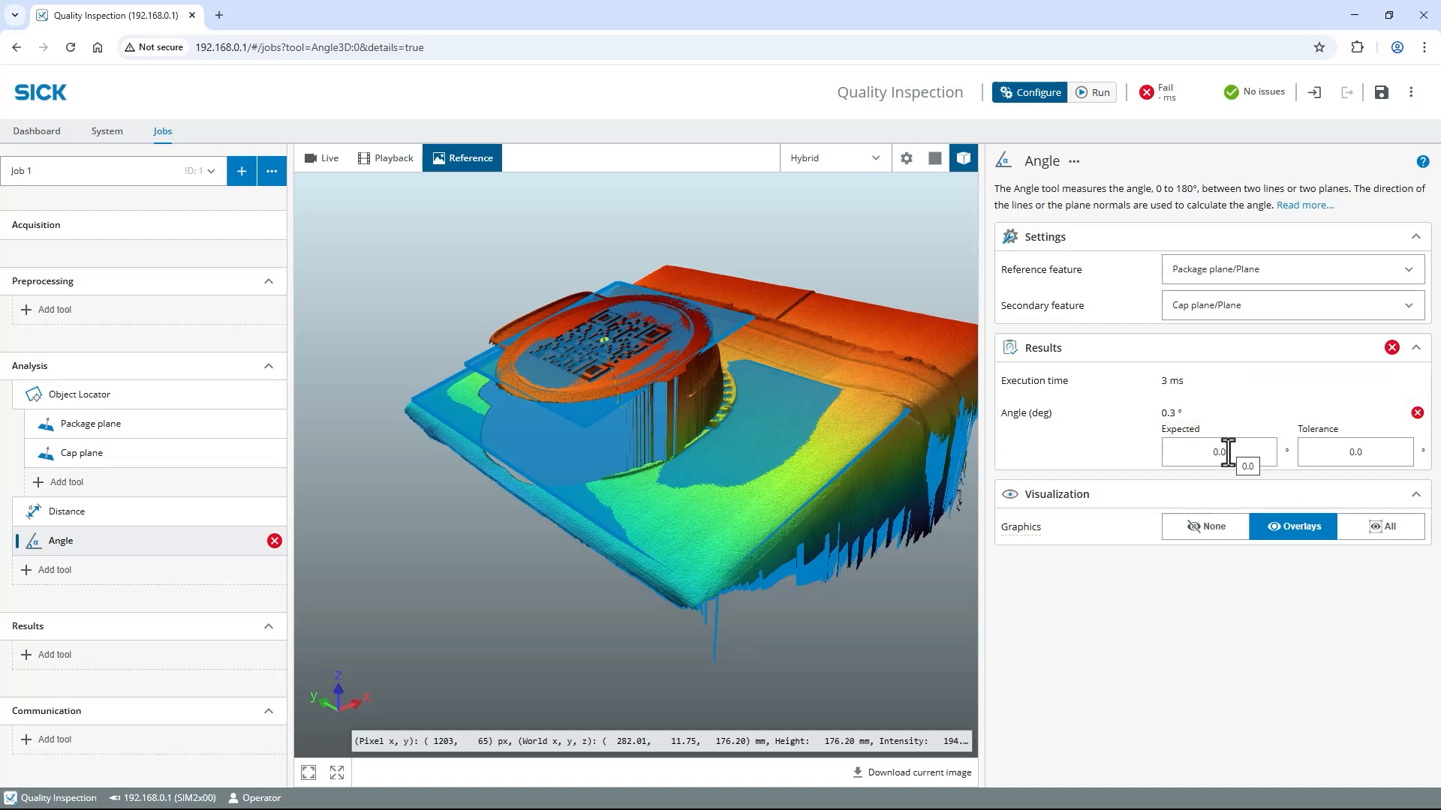
type("2")
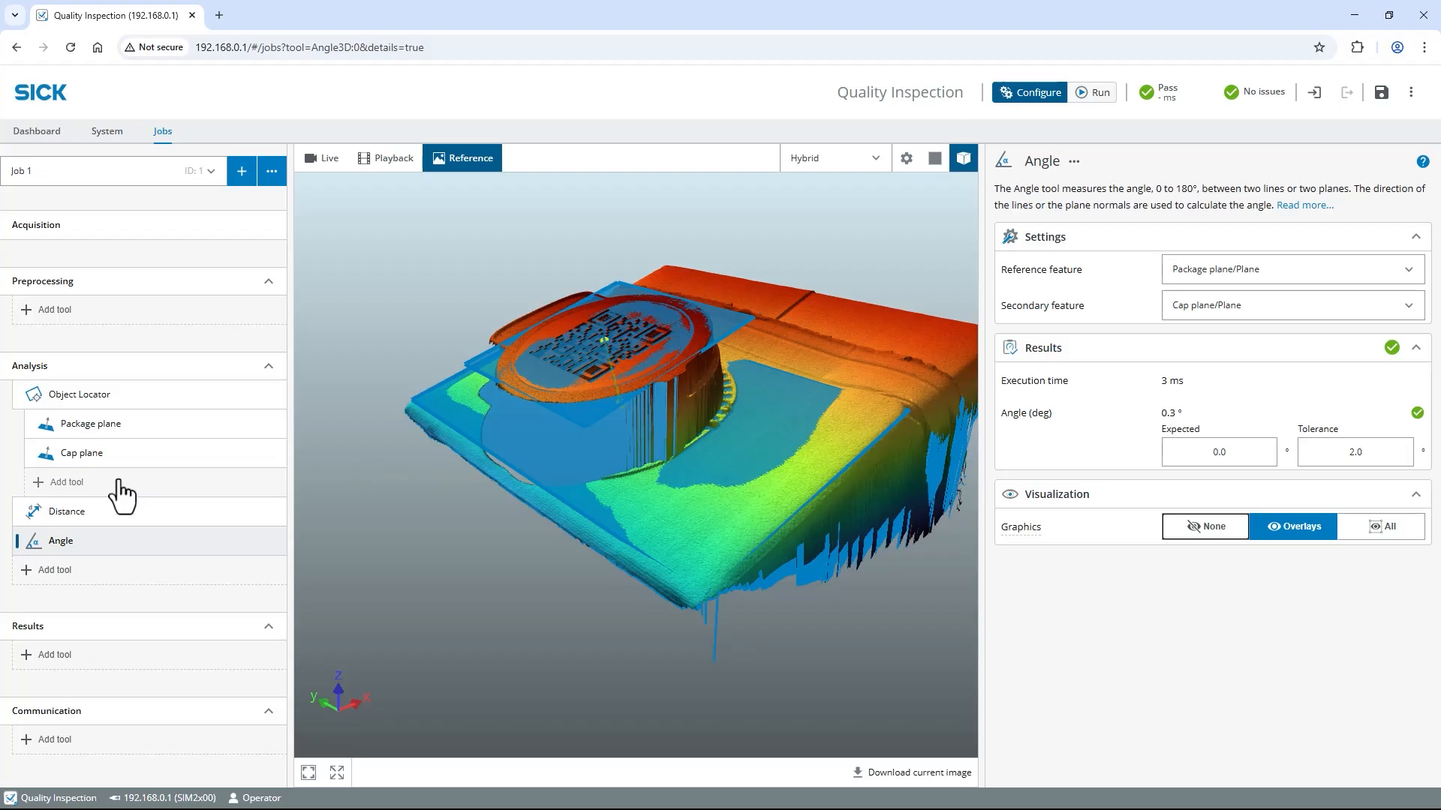
Add a 2D Code DPM reader over the cap's code with code type QR Code.
left_click(54, 482)
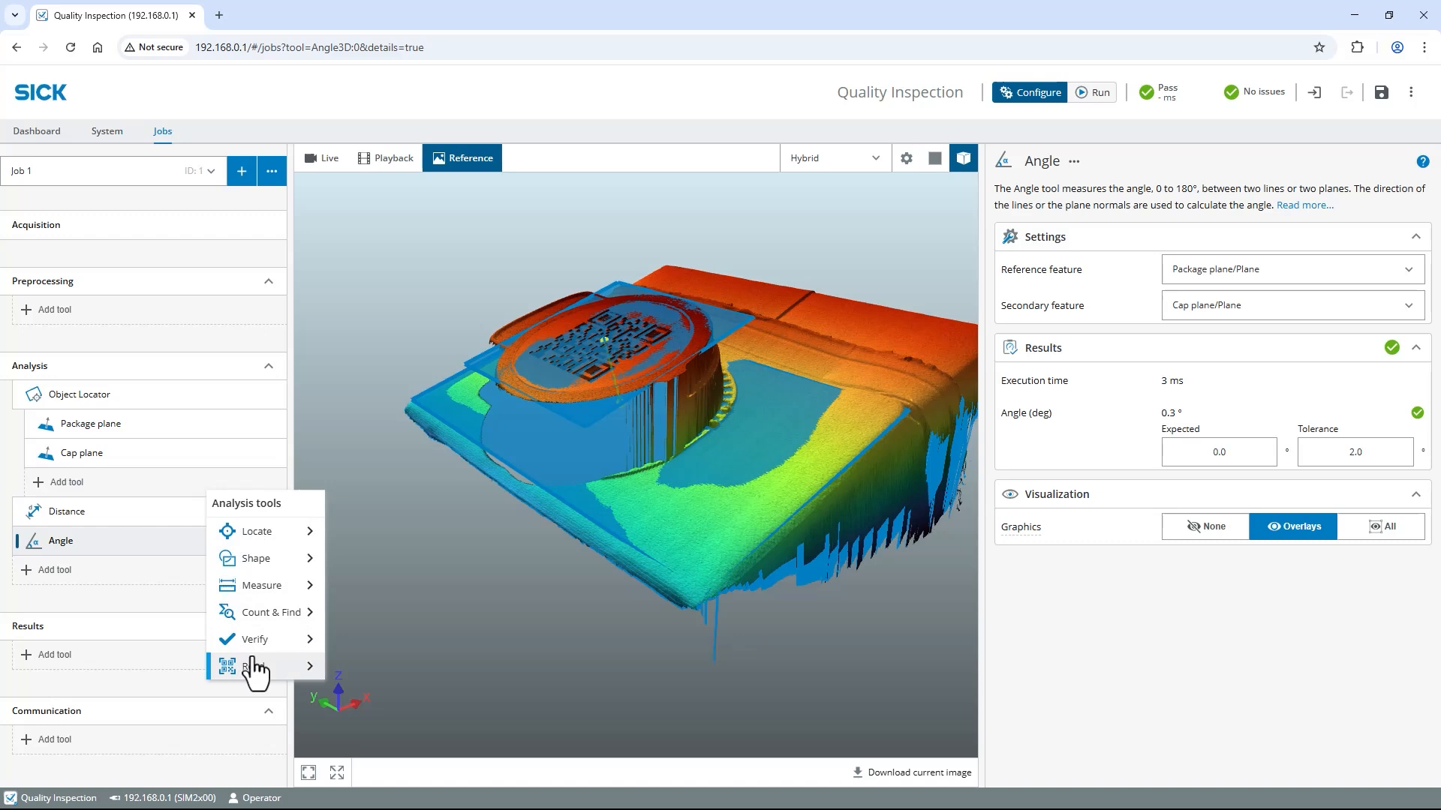
mouse_move(254, 666)
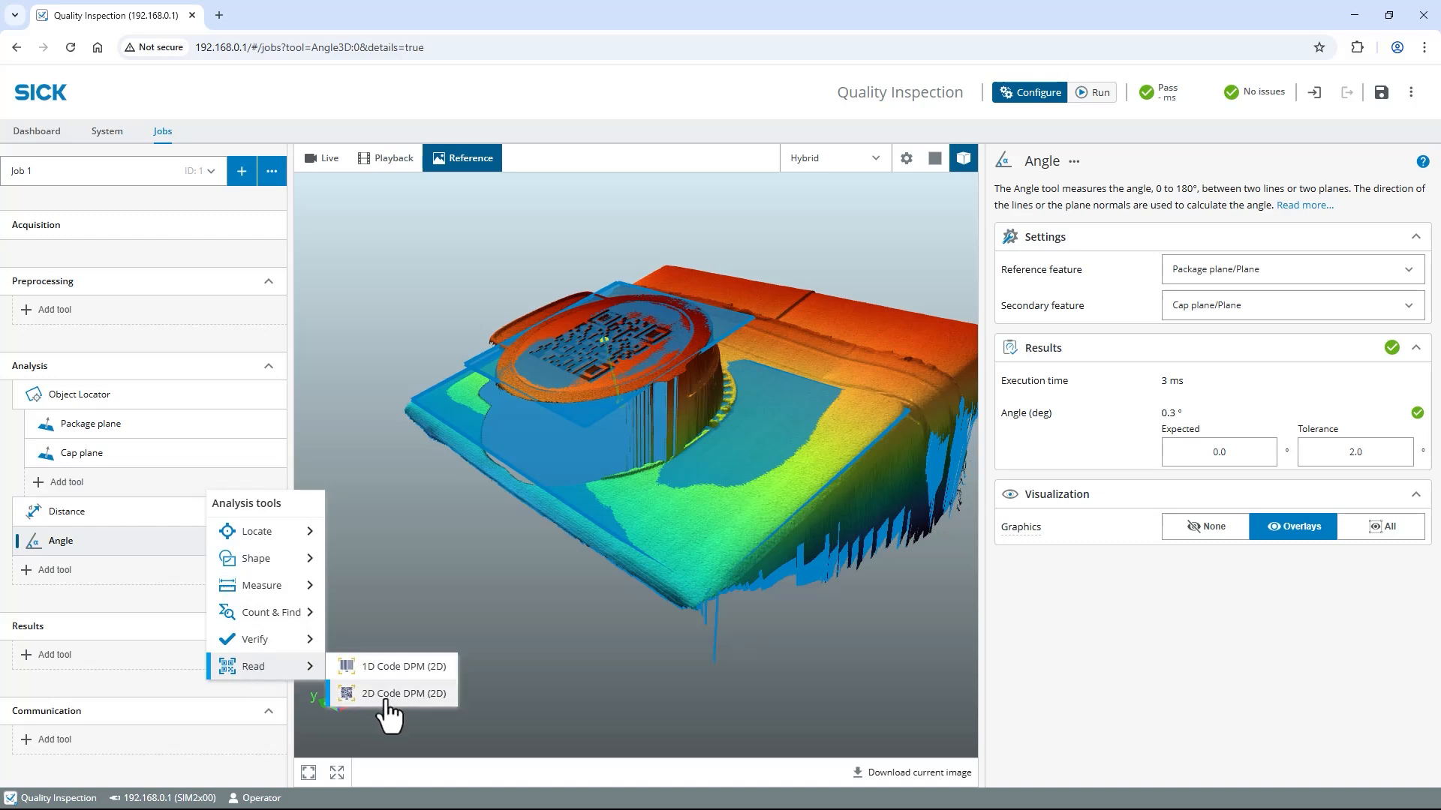
mouse_move(404, 717)
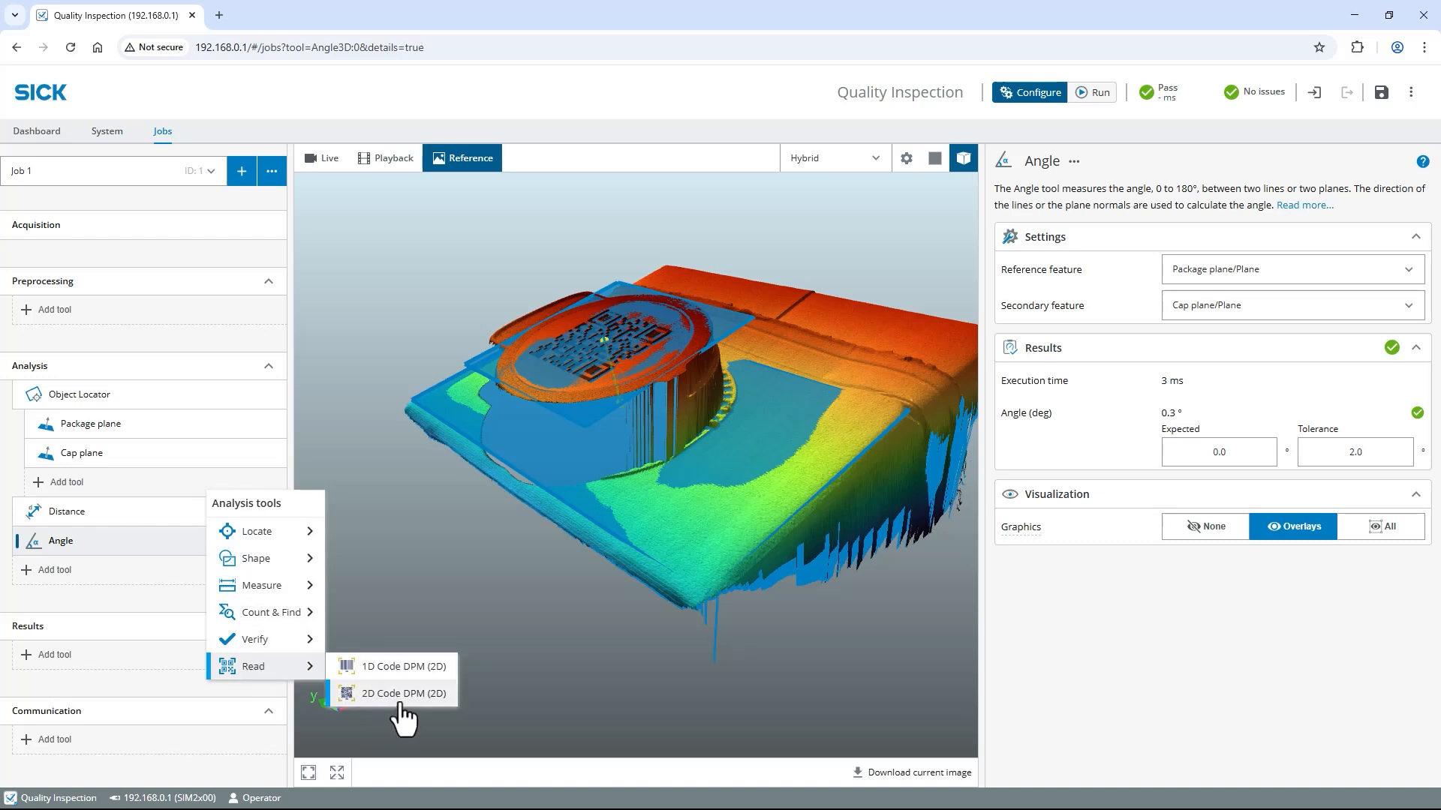
left_click(403, 693)
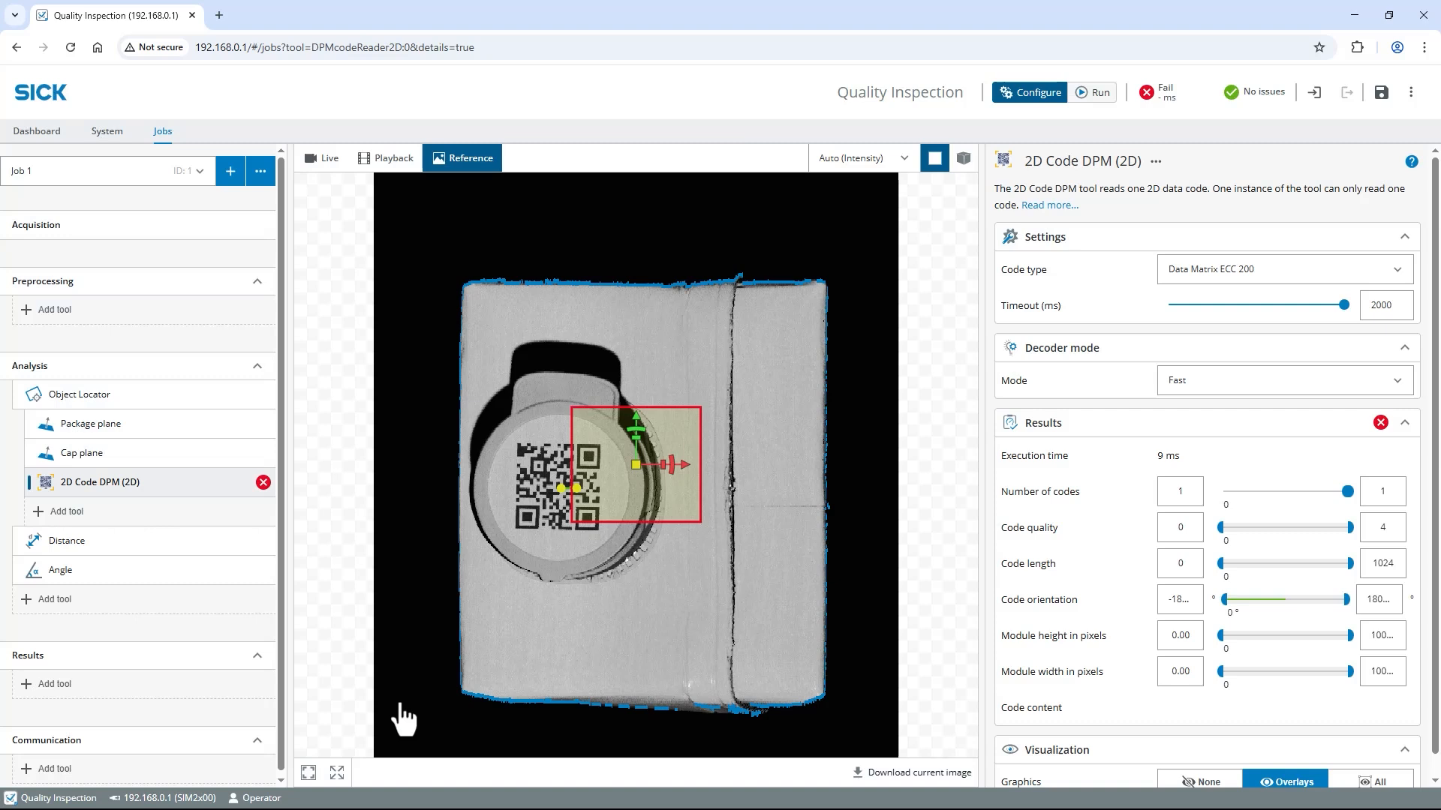
mouse_move(404, 717)
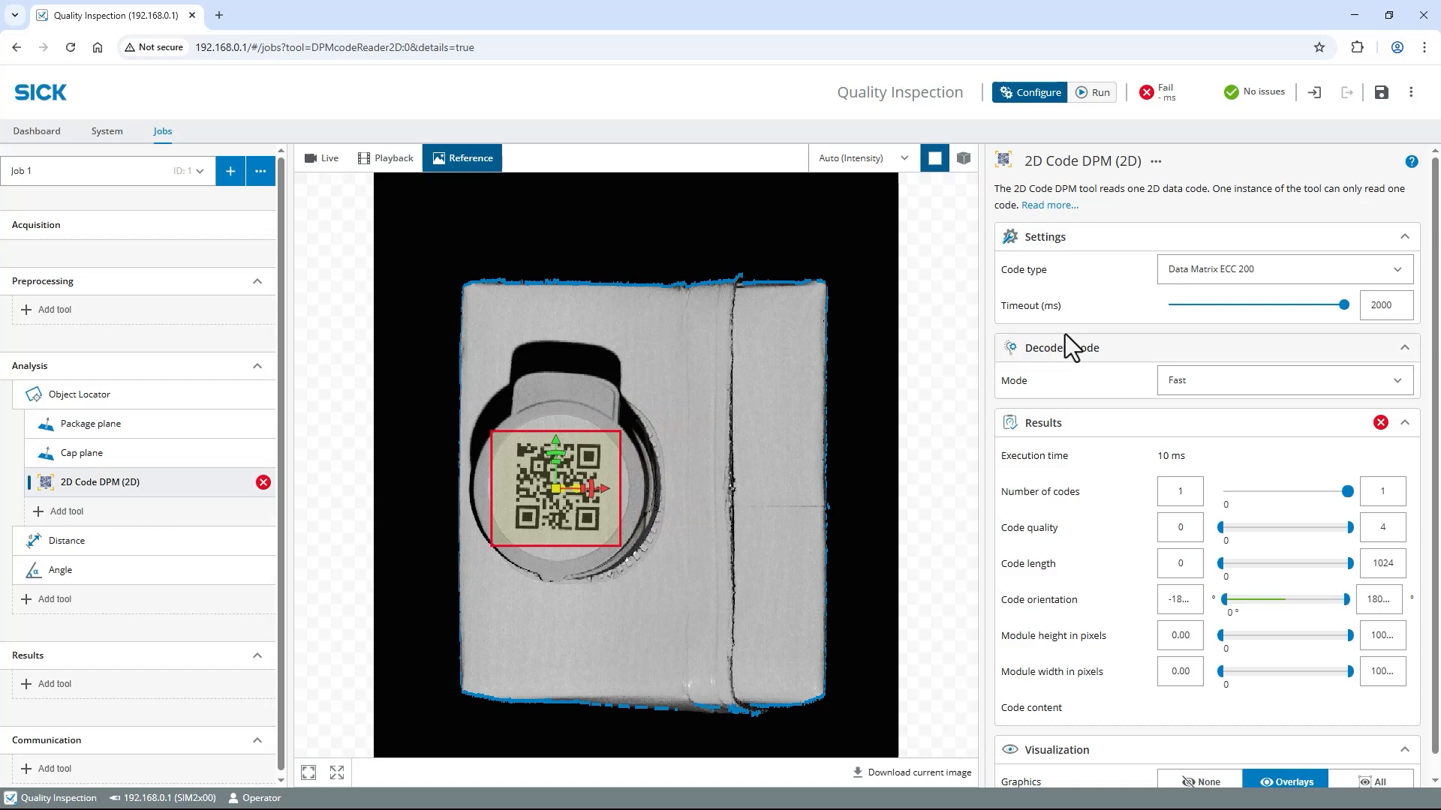
left_click(1281, 269)
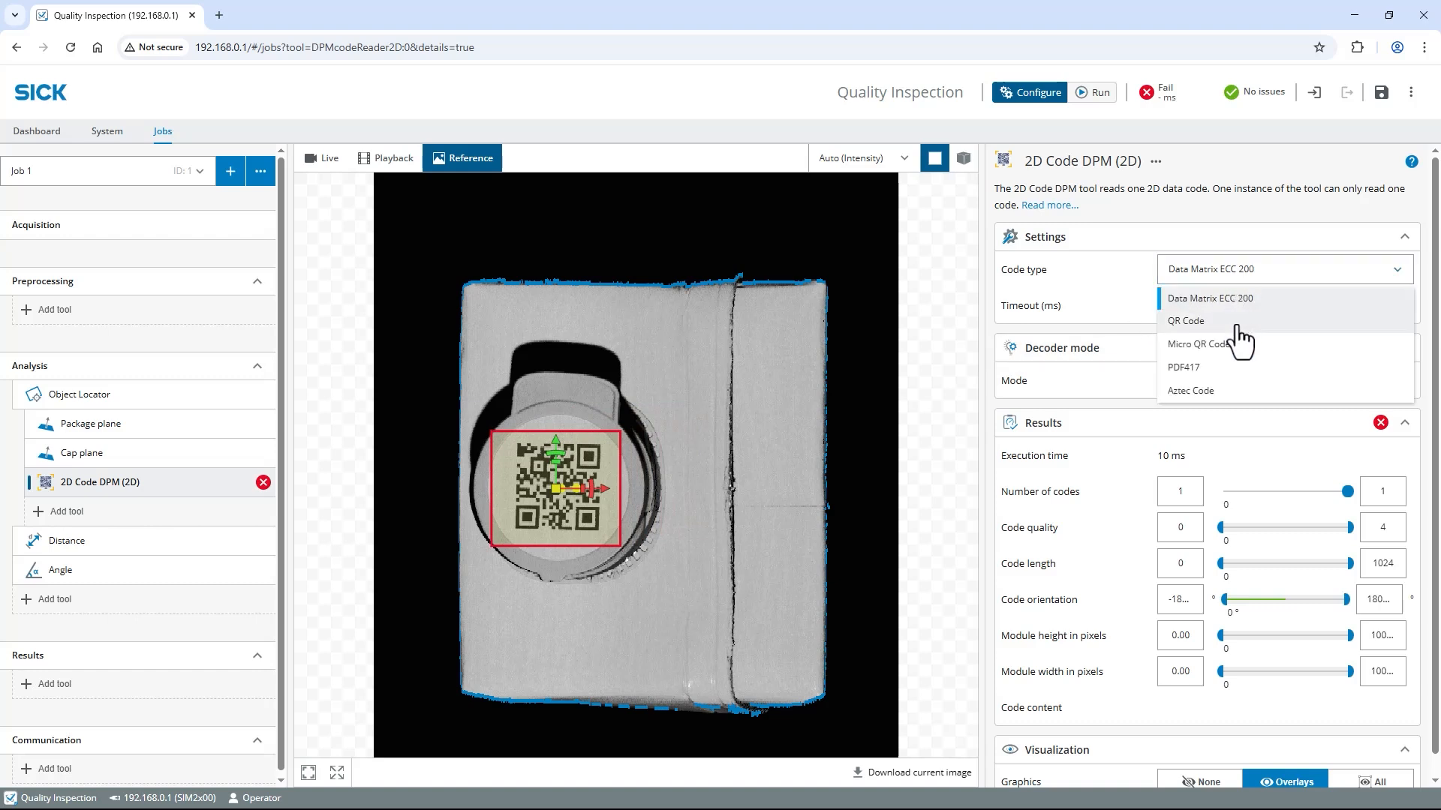
left_click(1185, 321)
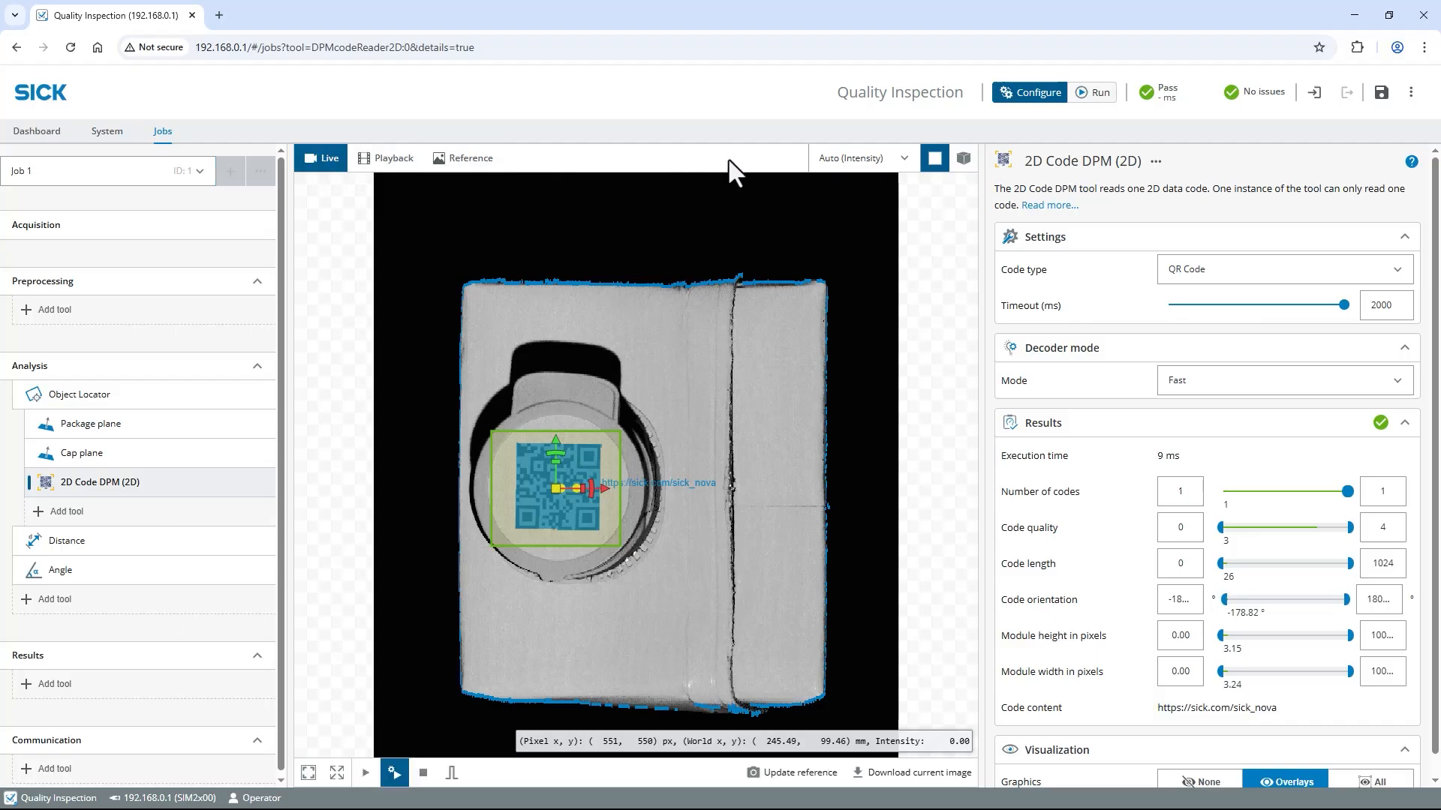
Show the live scan as a height-coloured 3D Hybrid rendering.
left_click(964, 157)
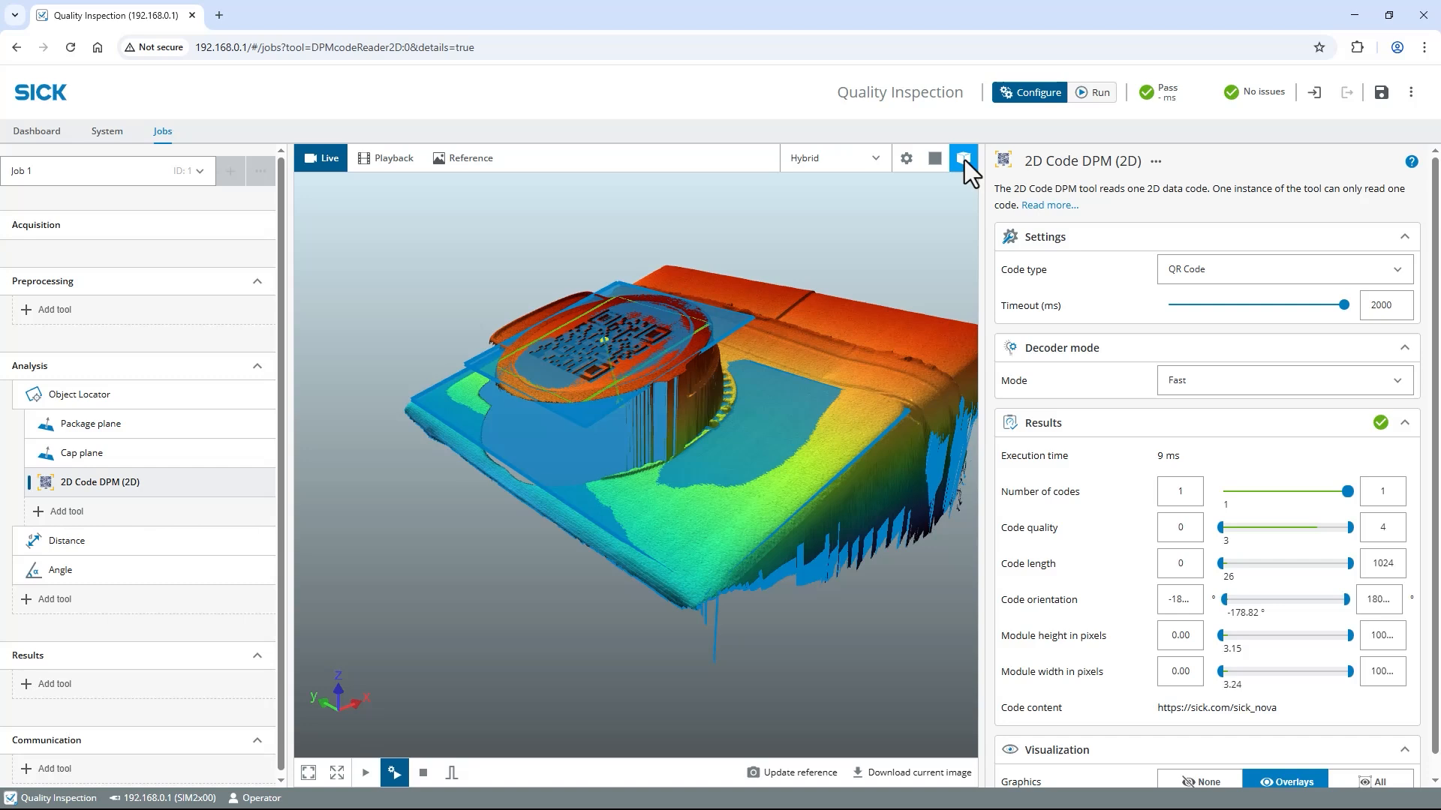